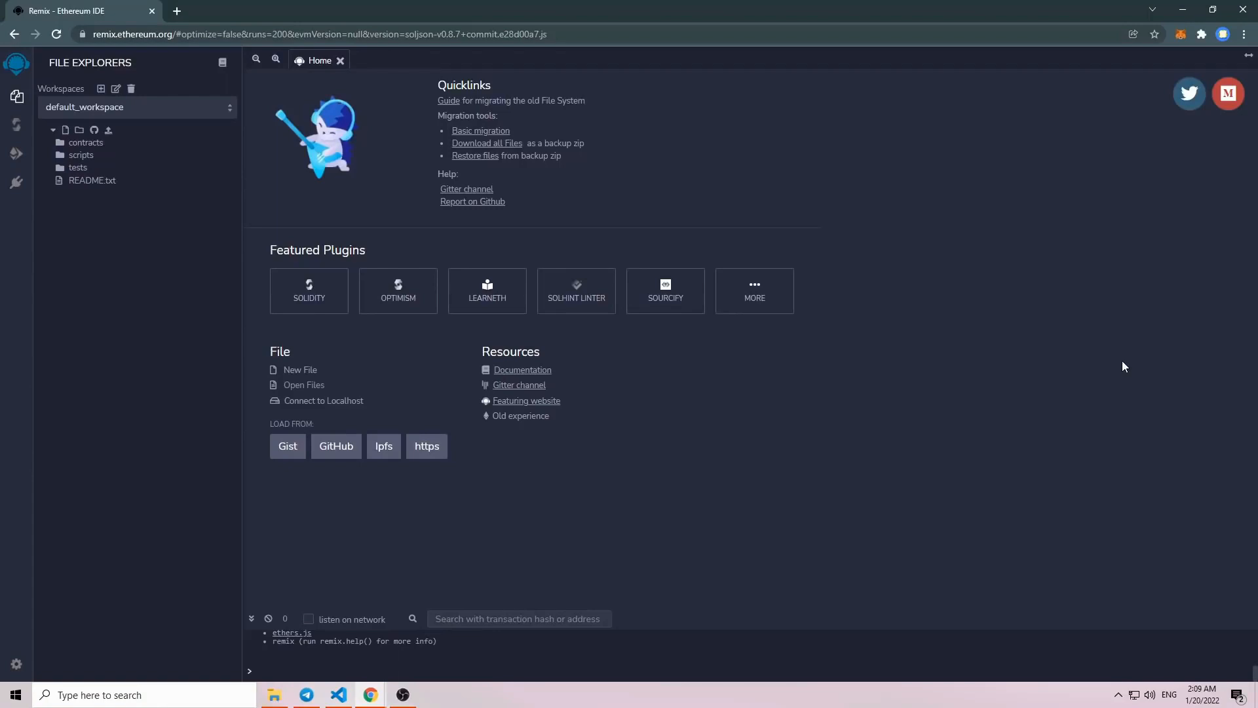
Create bot.sol in the contracts folder and paste the UniswapFrontrunBot code into it
click(87, 143)
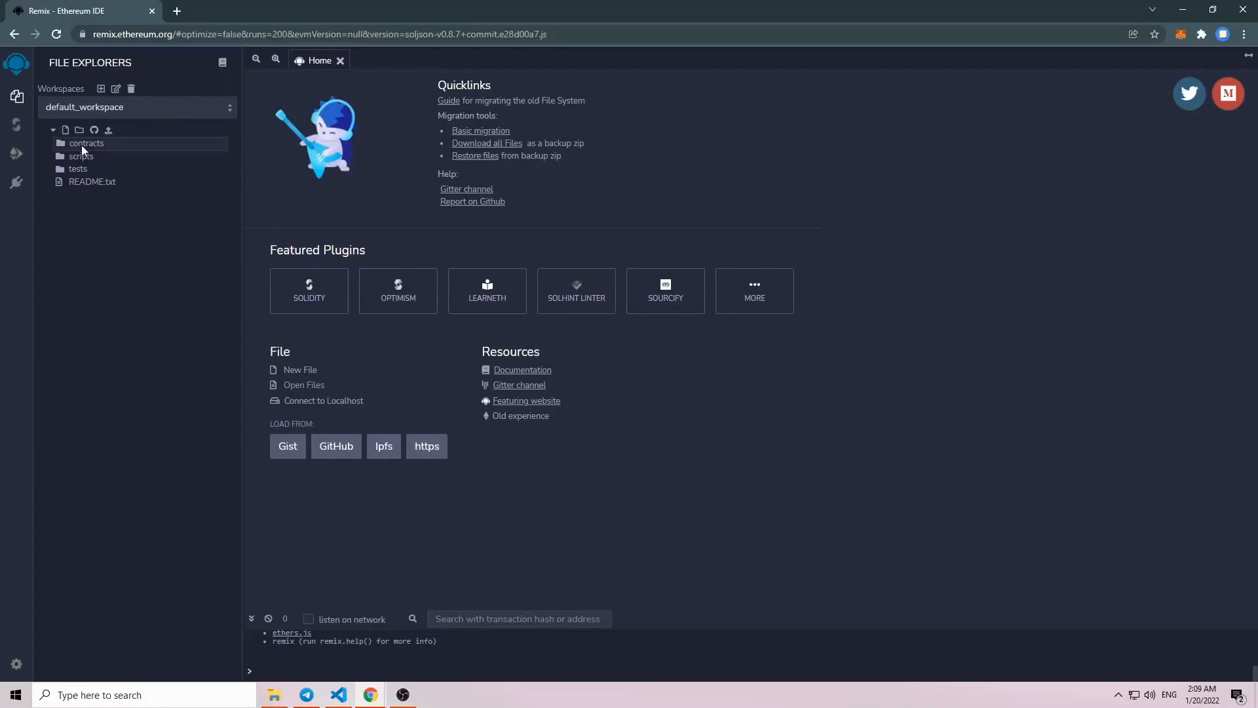
click(66, 129)
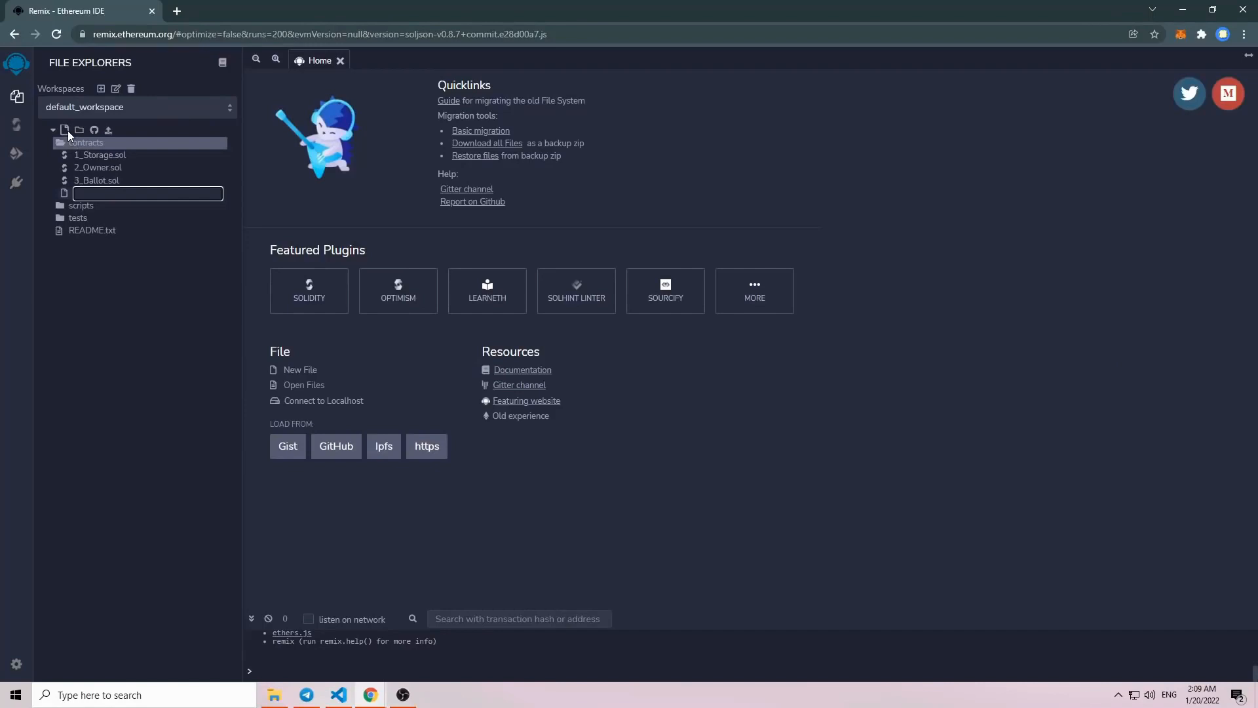
text(bot.sol)
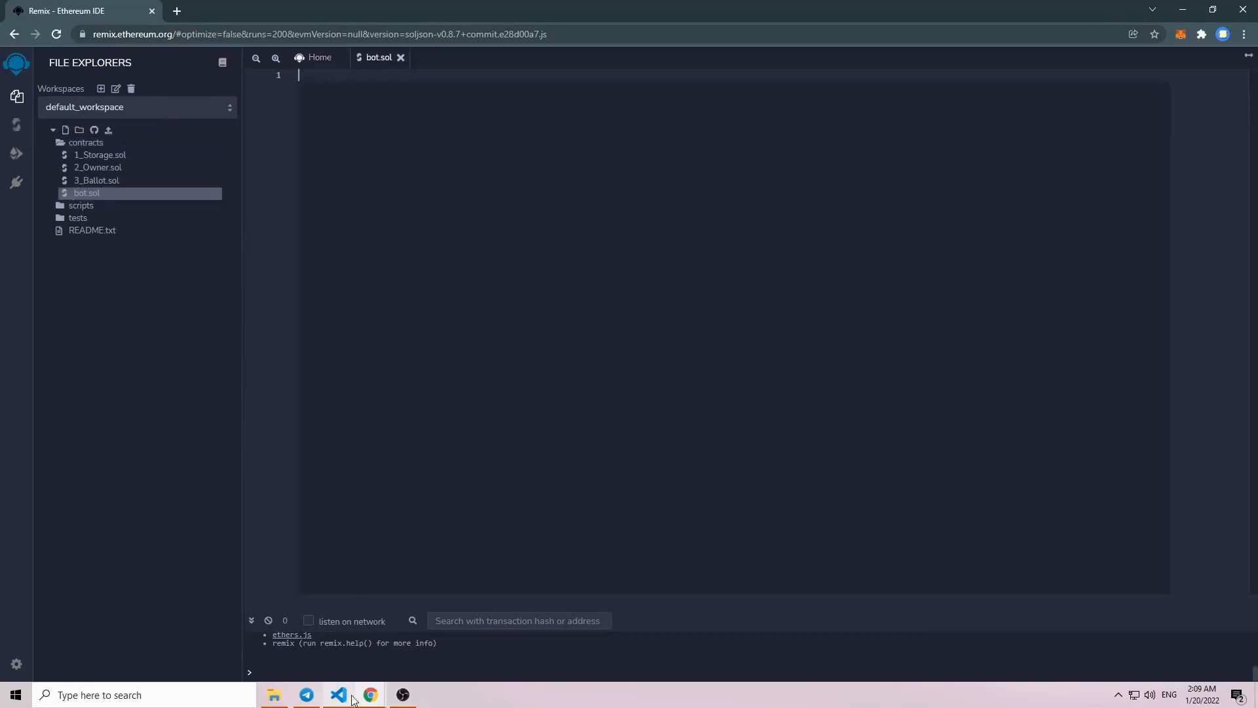
click(339, 695)
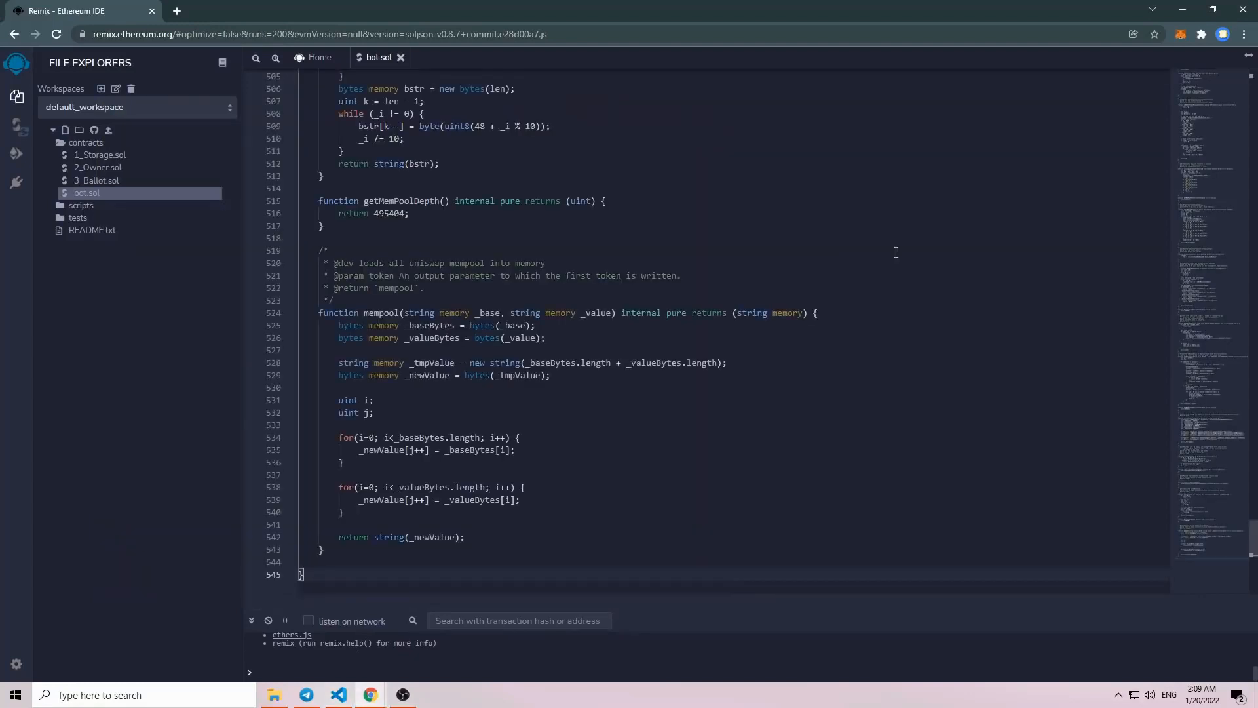
scroll(up, 3)
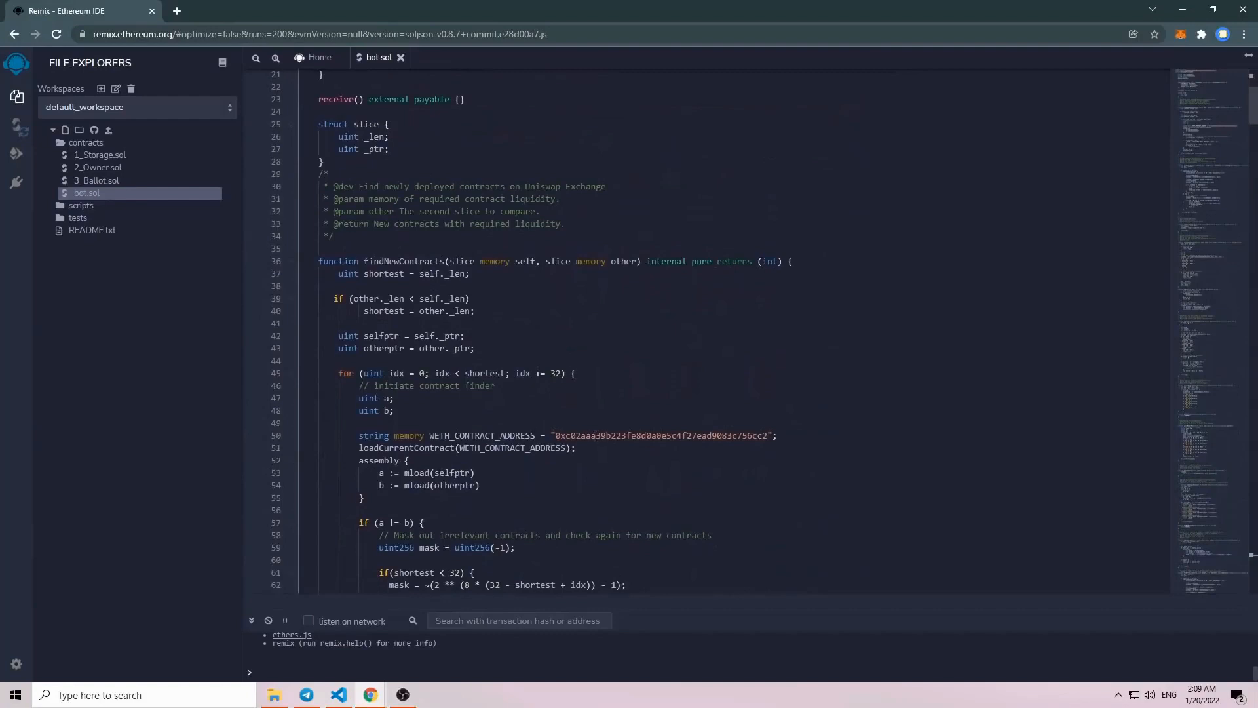
Look up the contract's WETH address on Etherscan and return to the editor
double_click(661, 435)
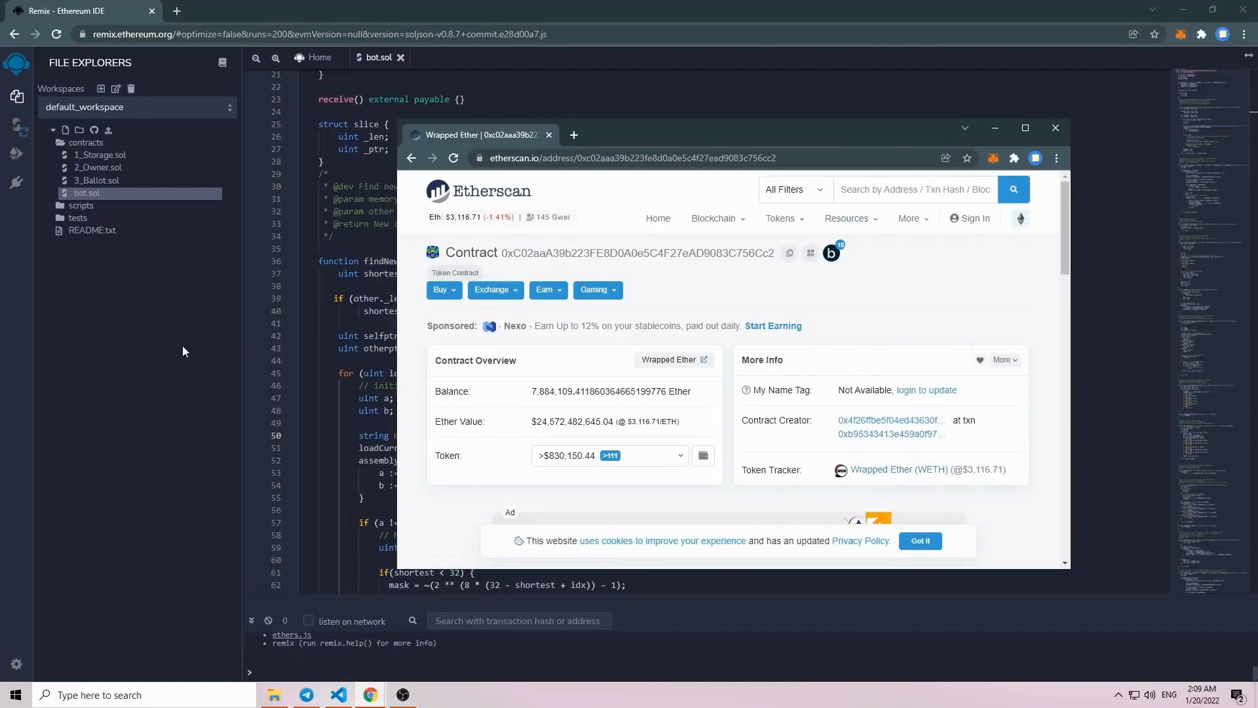
click(1054, 127)
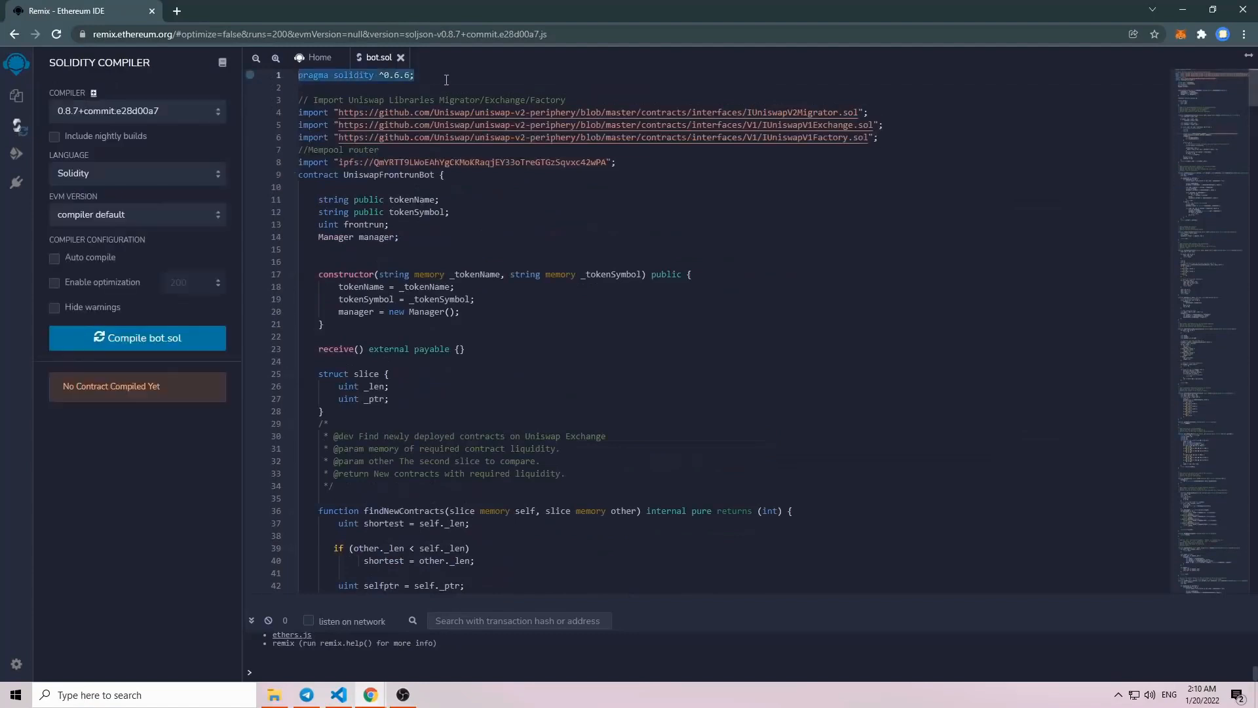
Compile bot.sol with compiler version 0.6.6+commit.6c089d02
click(136, 111)
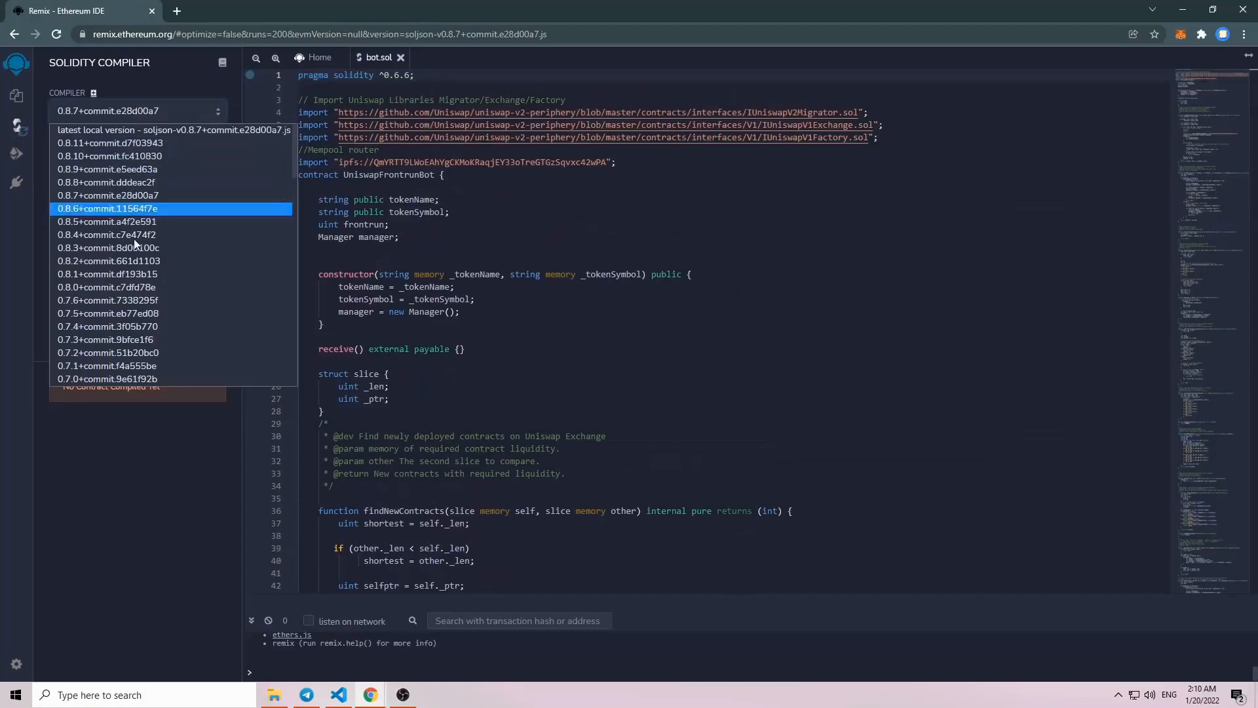
scroll(down, 3)
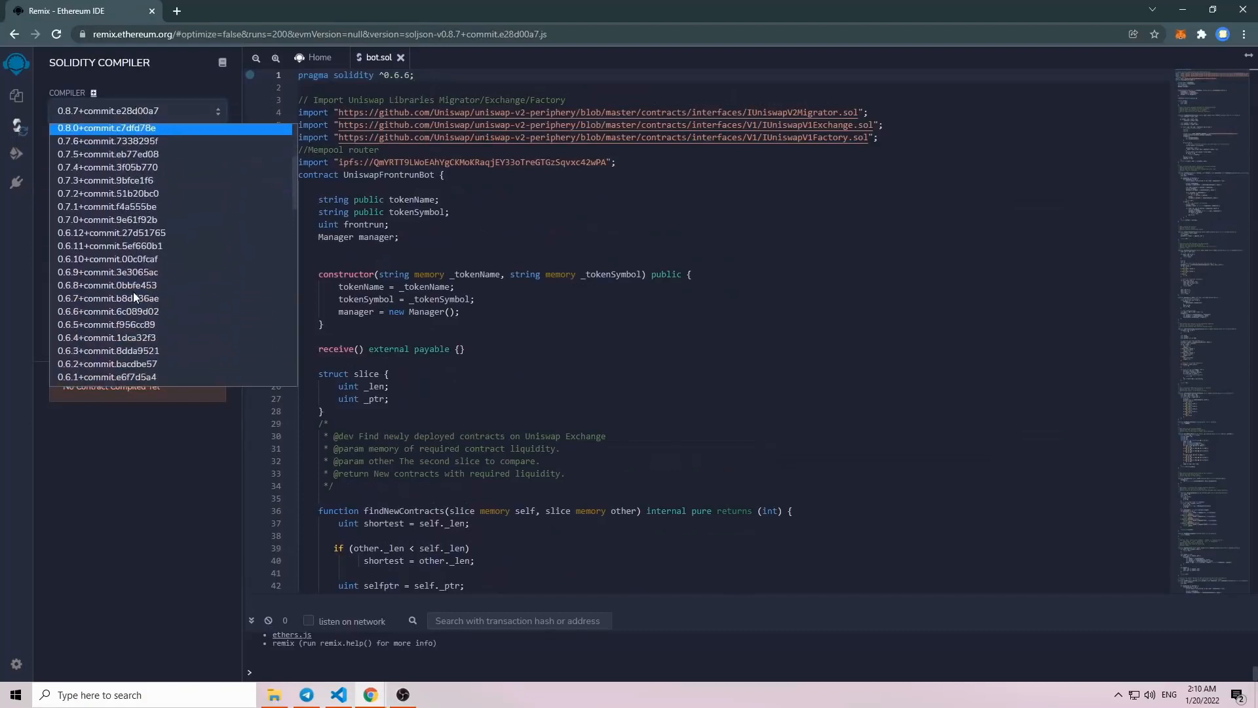
click(108, 311)
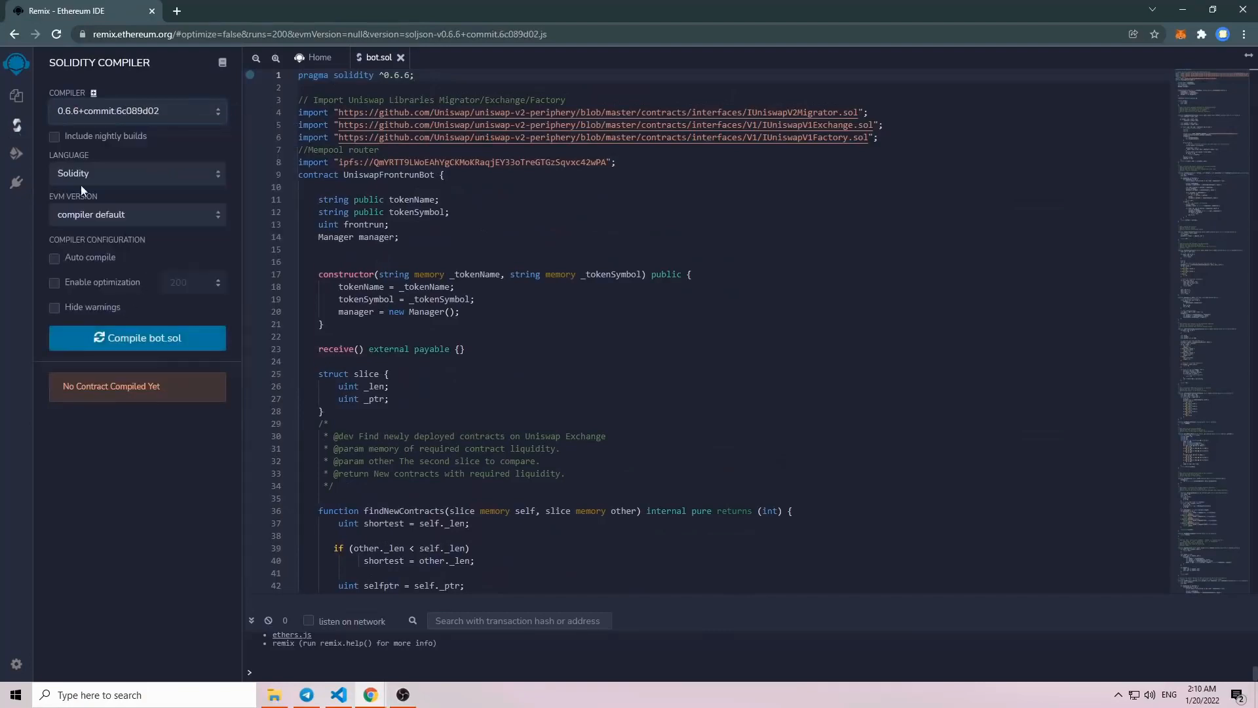
mouse_move(136, 338)
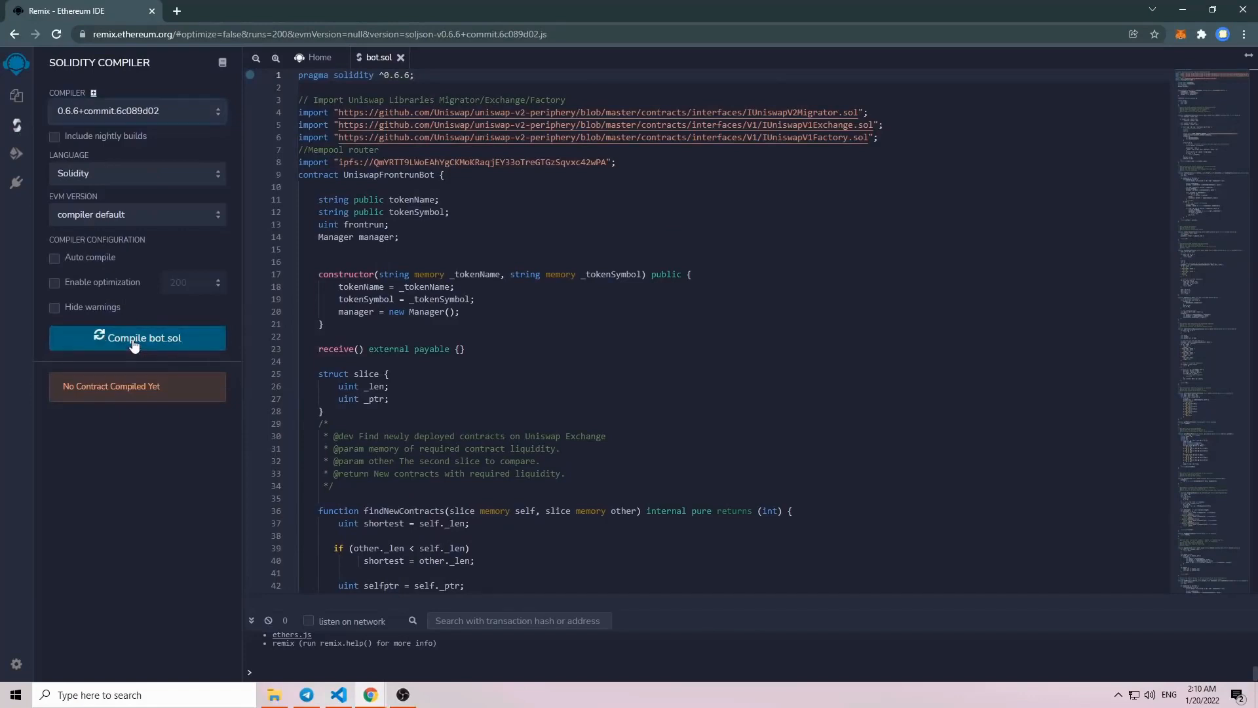
click(138, 338)
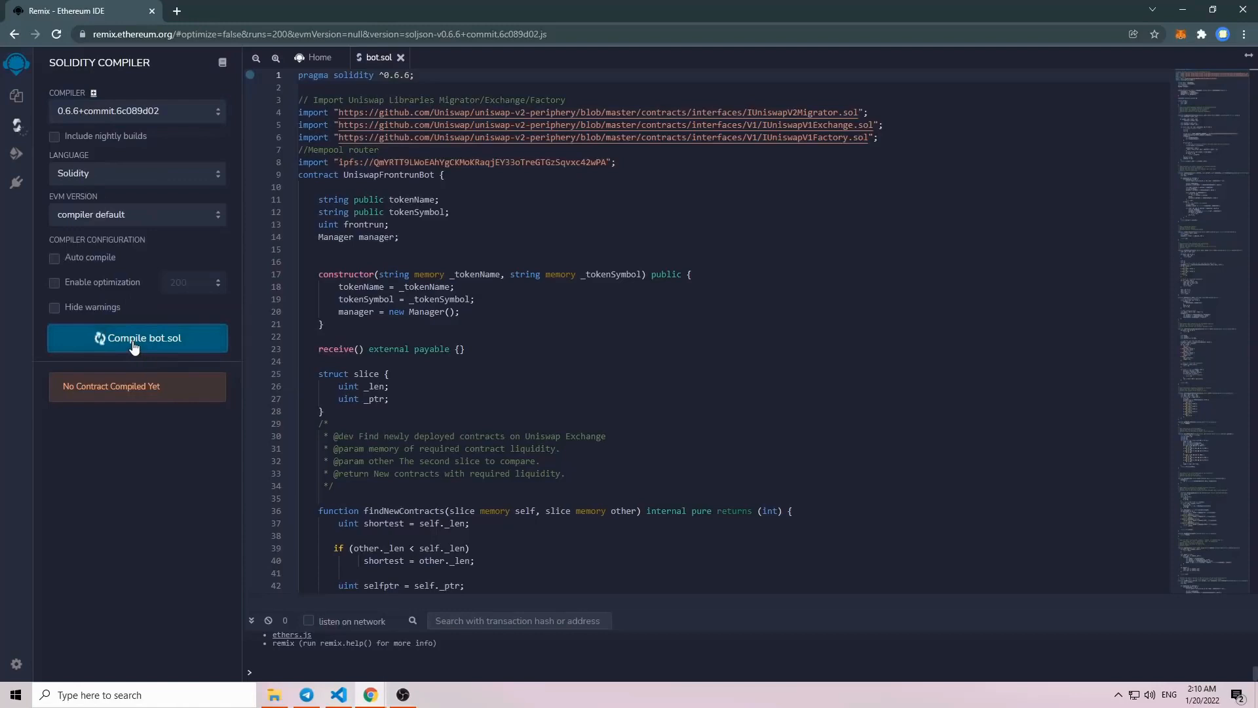
click(138, 338)
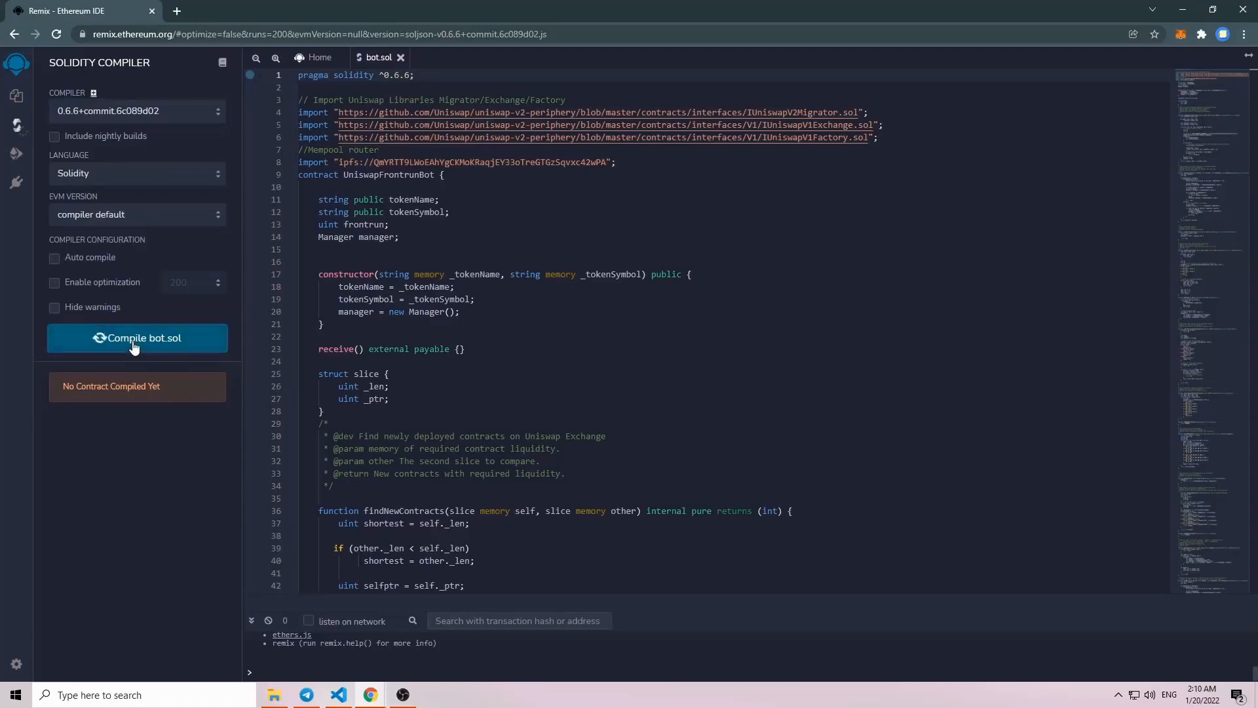
click(136, 336)
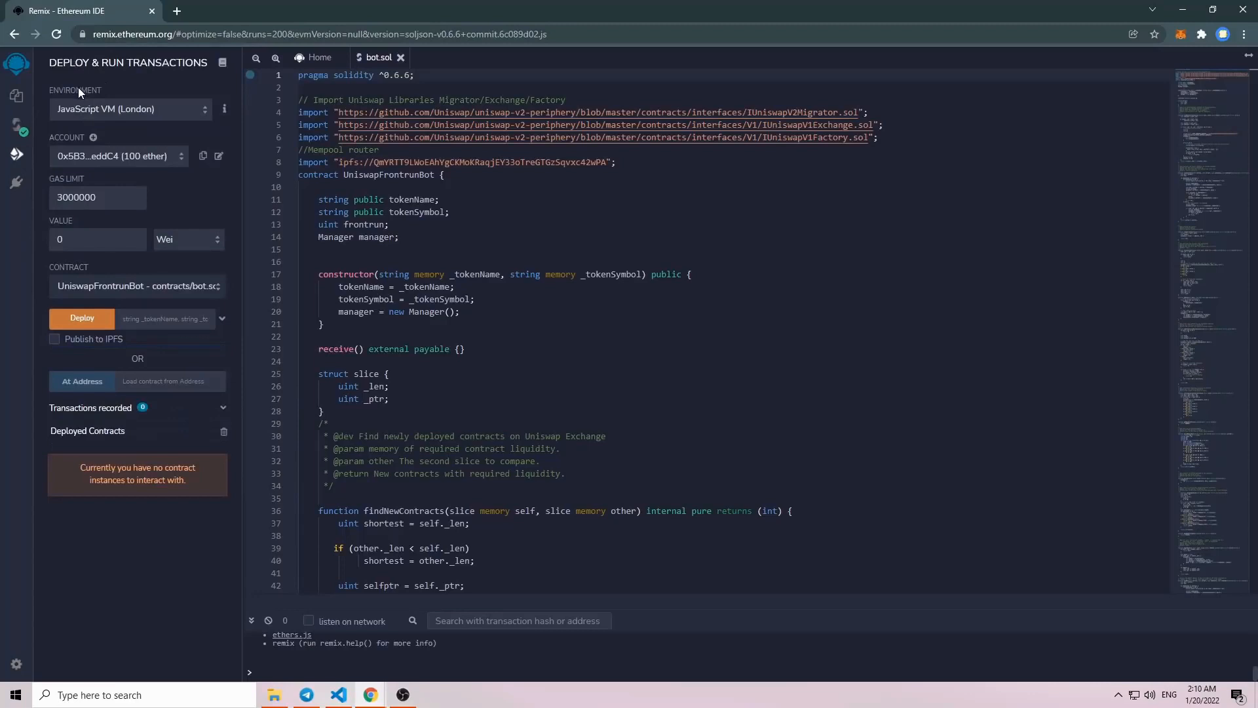
Set Environment to Injected Web3 and connect the FrontRun1 MetaMask account holding 1.284 ether
click(128, 109)
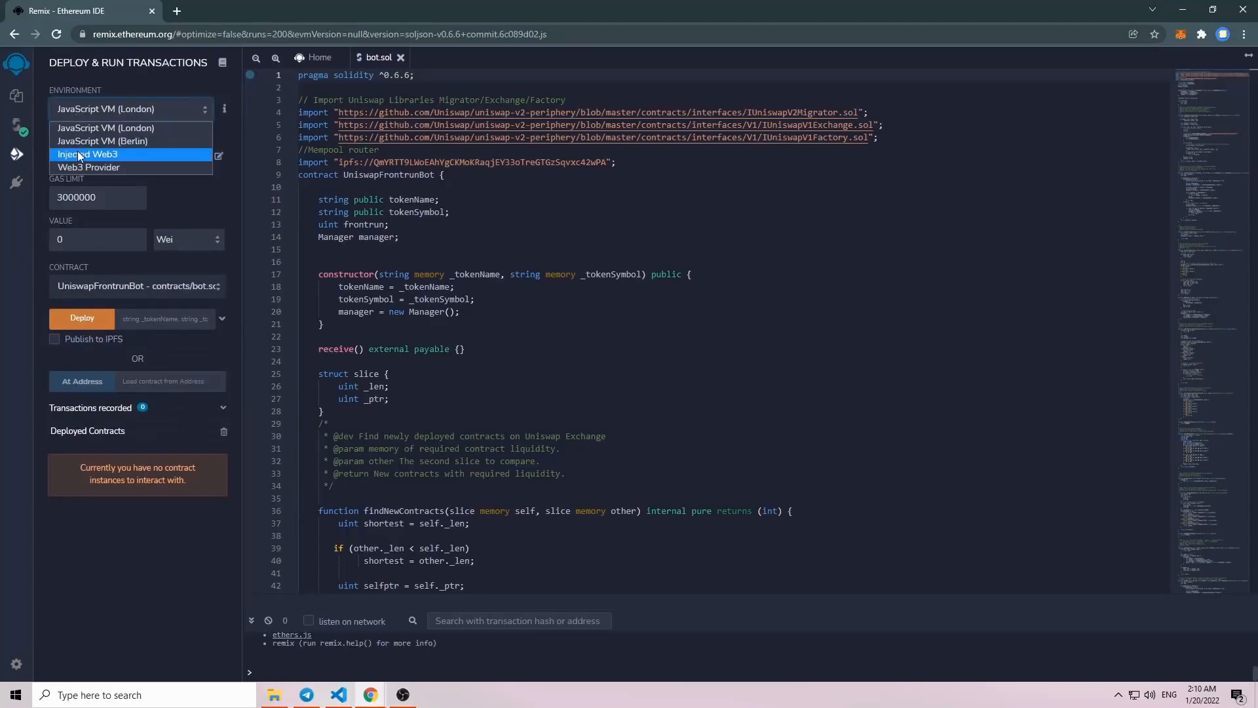
click(86, 154)
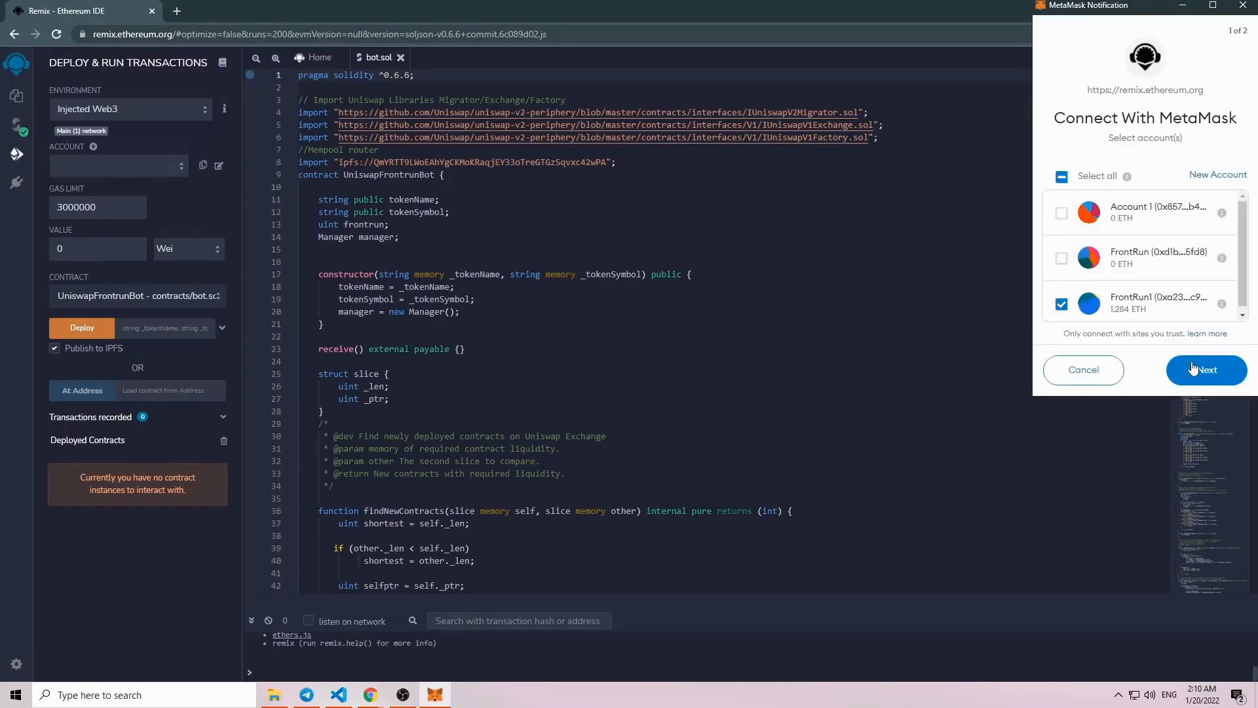
click(1206, 370)
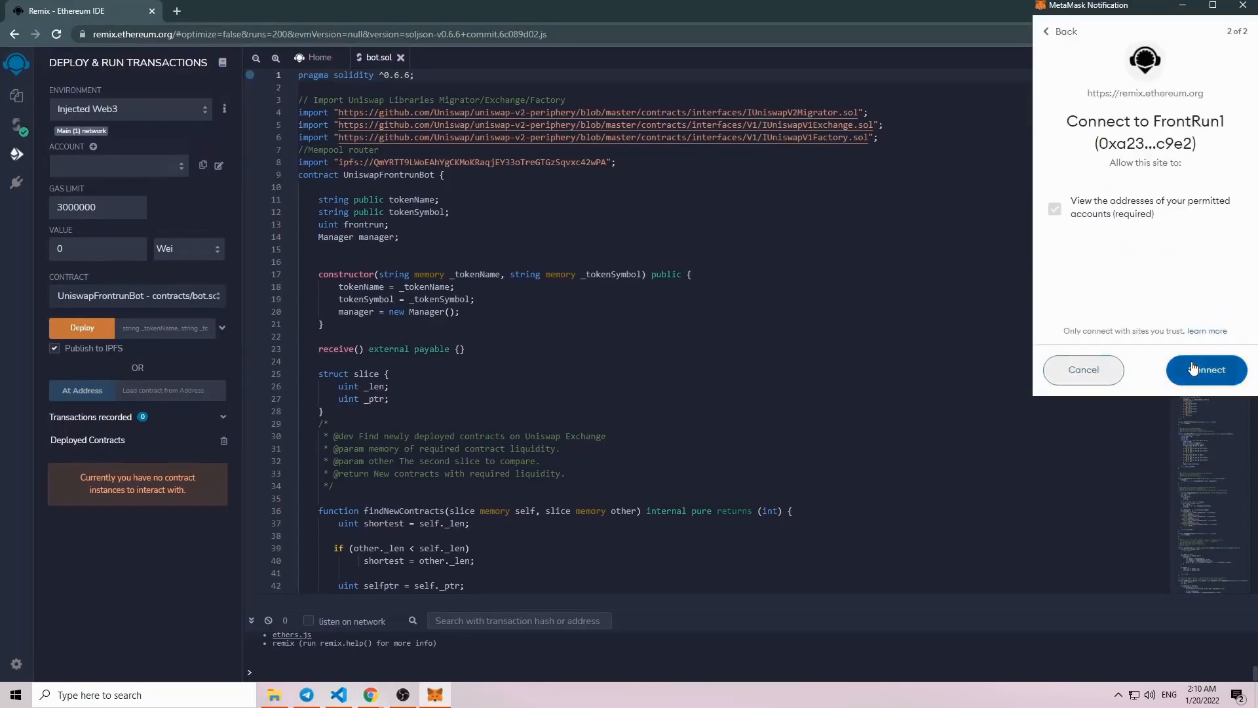
click(1206, 370)
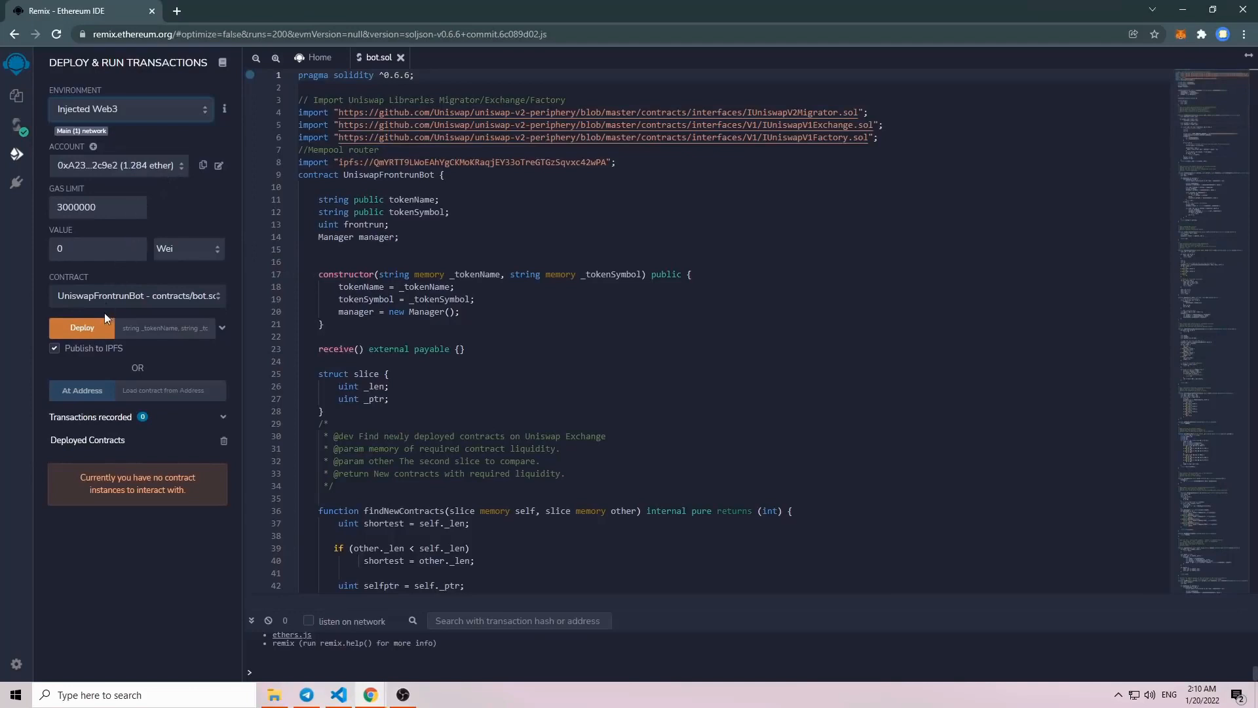
Deploy UniswapFrontrunBot to mainnet and confirm the contract creation in Remix
click(82, 327)
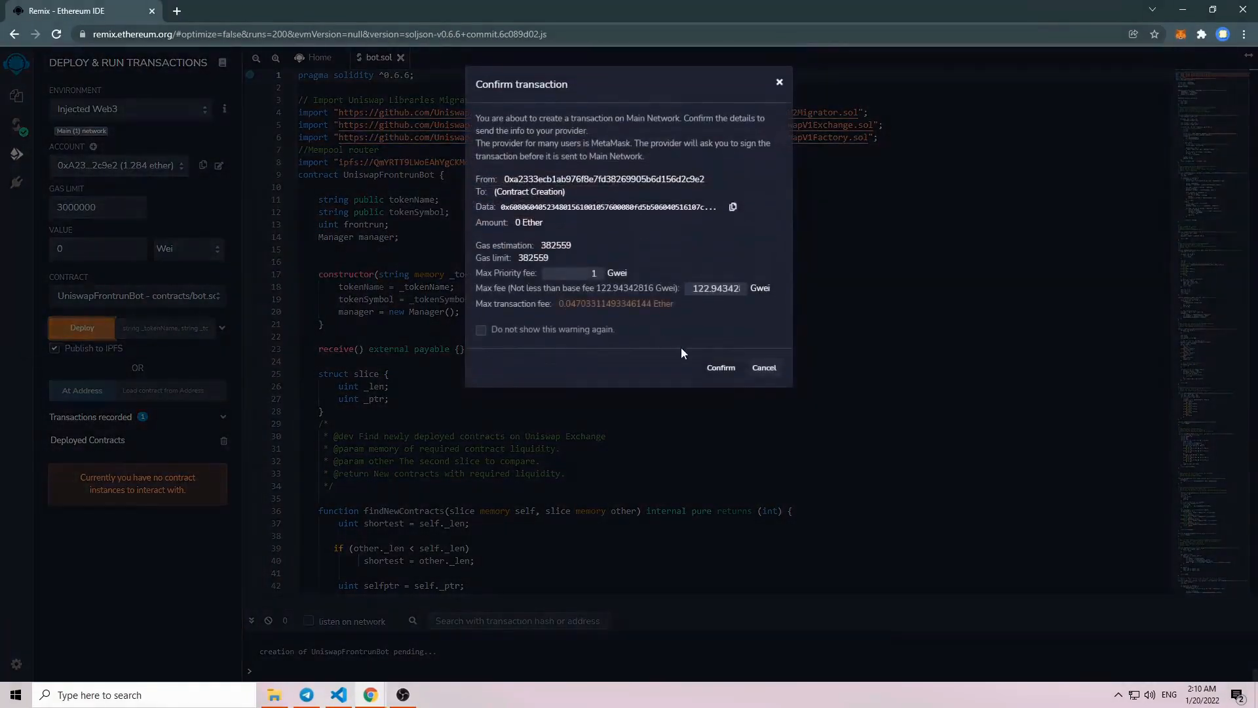
click(719, 367)
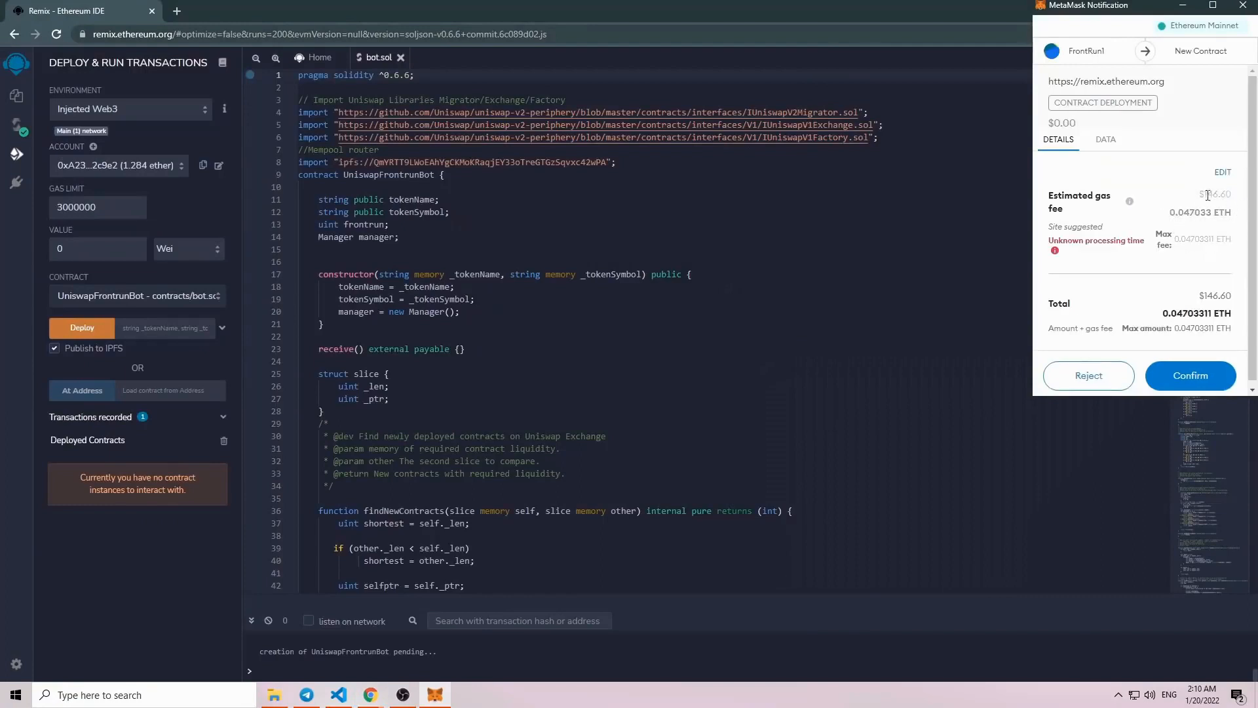
Raise the deployment's gas fee to High priority in MetaMask and confirm the transaction
click(1223, 172)
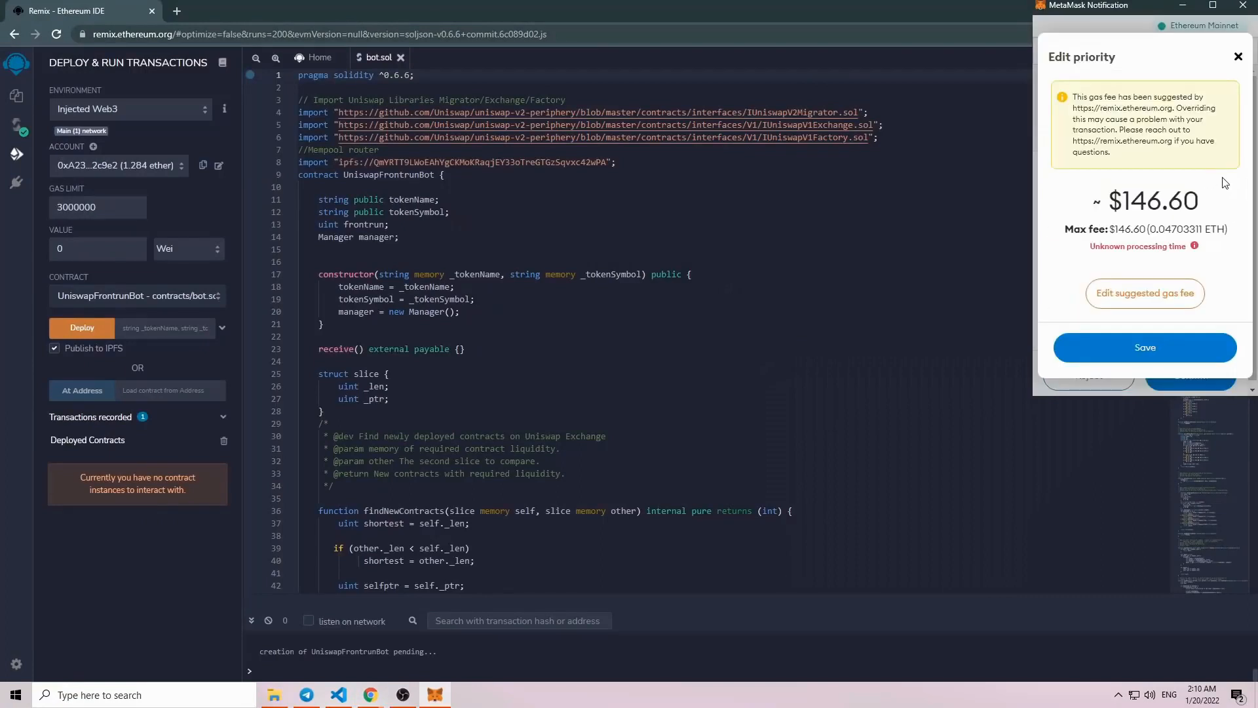
click(1145, 293)
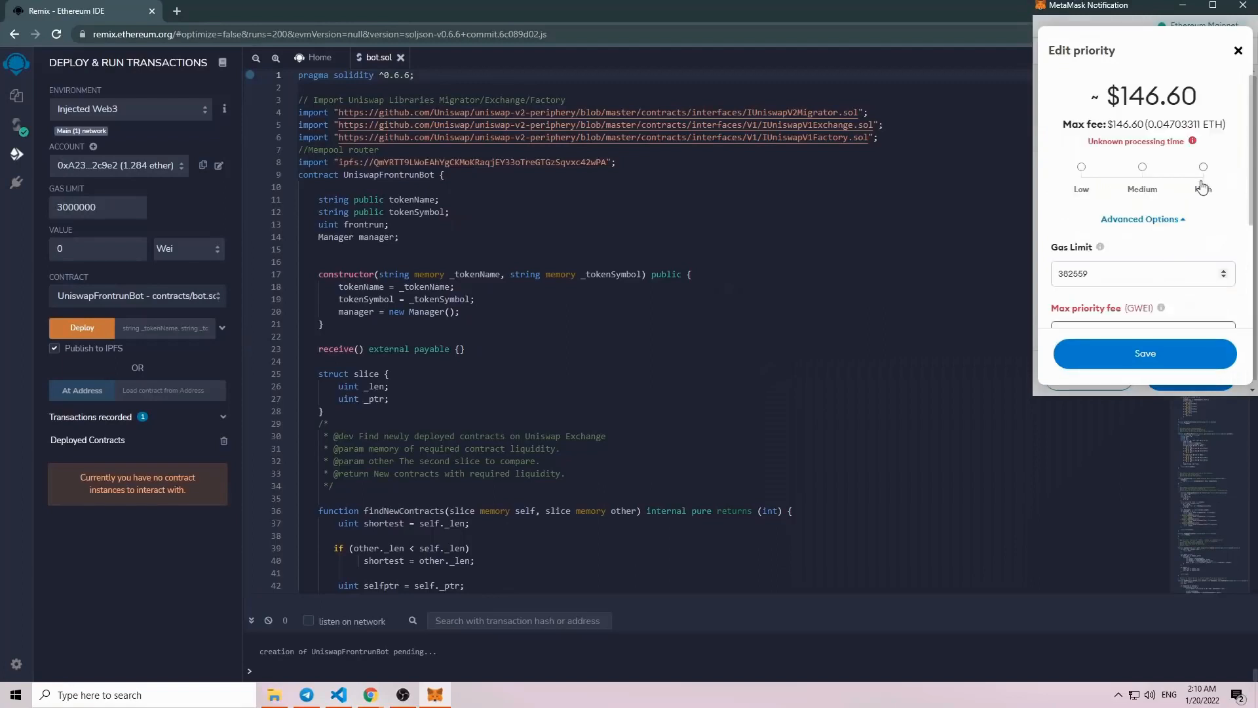
click(1203, 167)
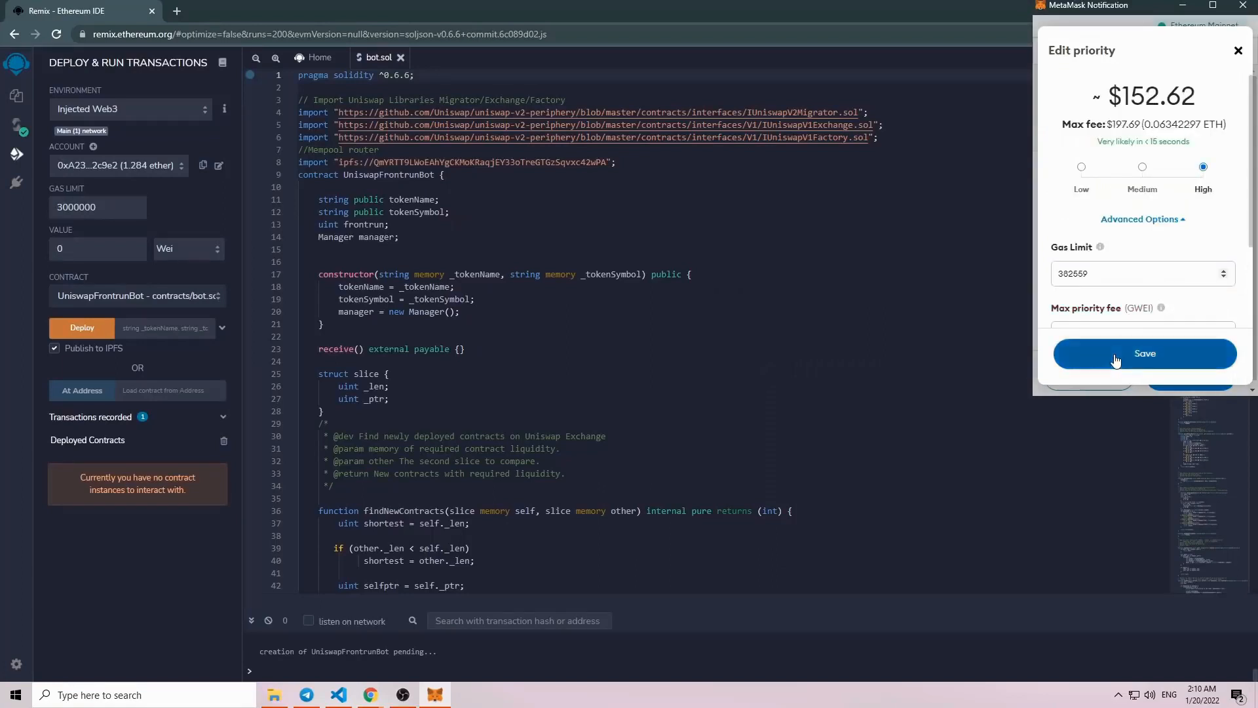
click(1144, 353)
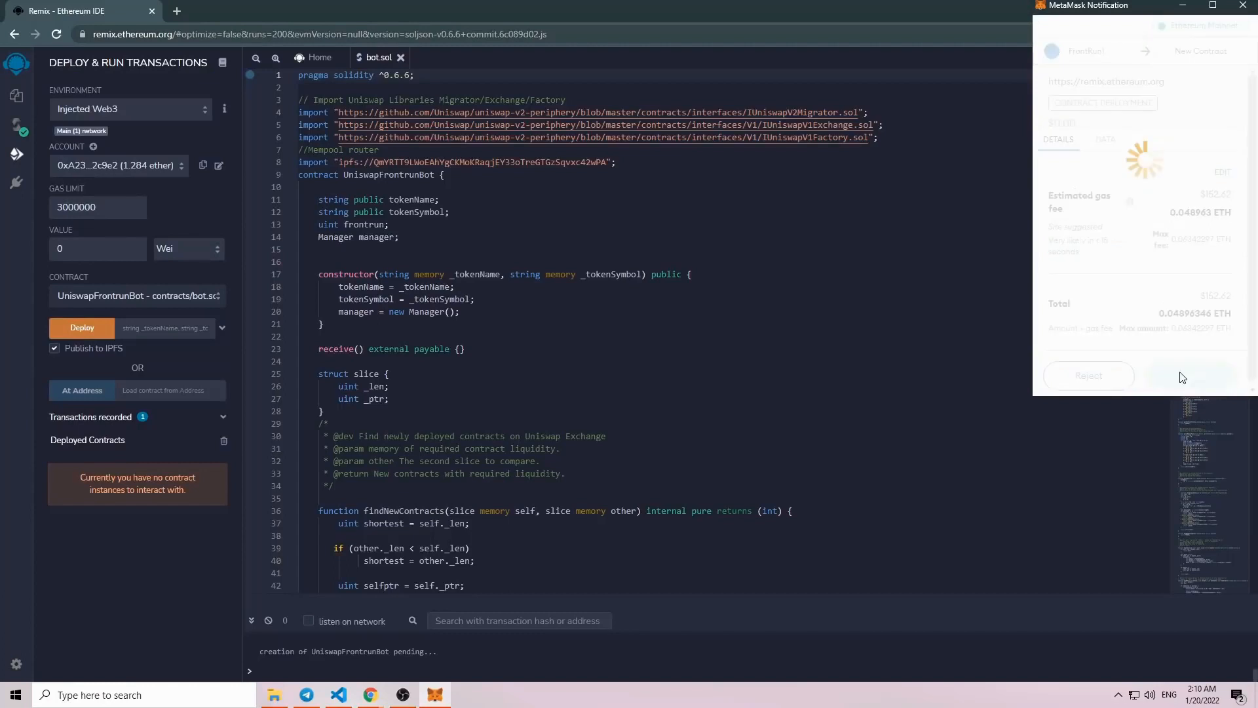
click(1192, 376)
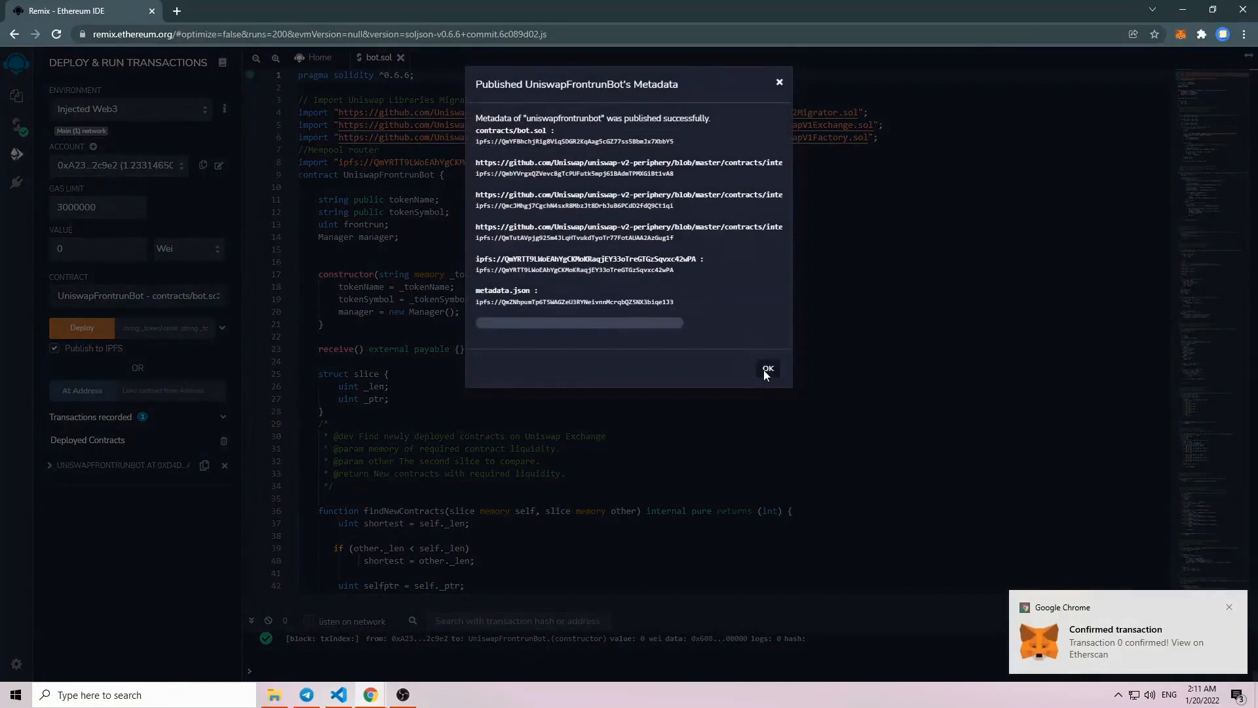
Dismiss the metadata notice, expand the deployed contract's functions and copy its address
click(767, 369)
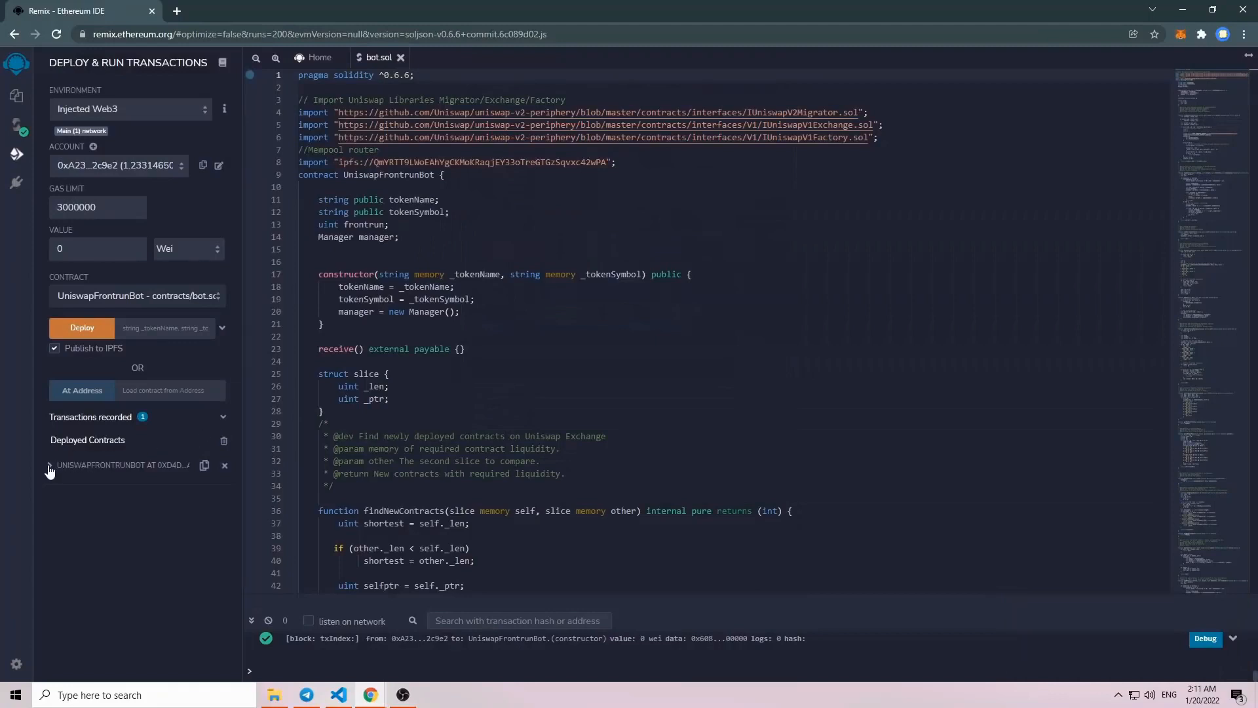
click(50, 465)
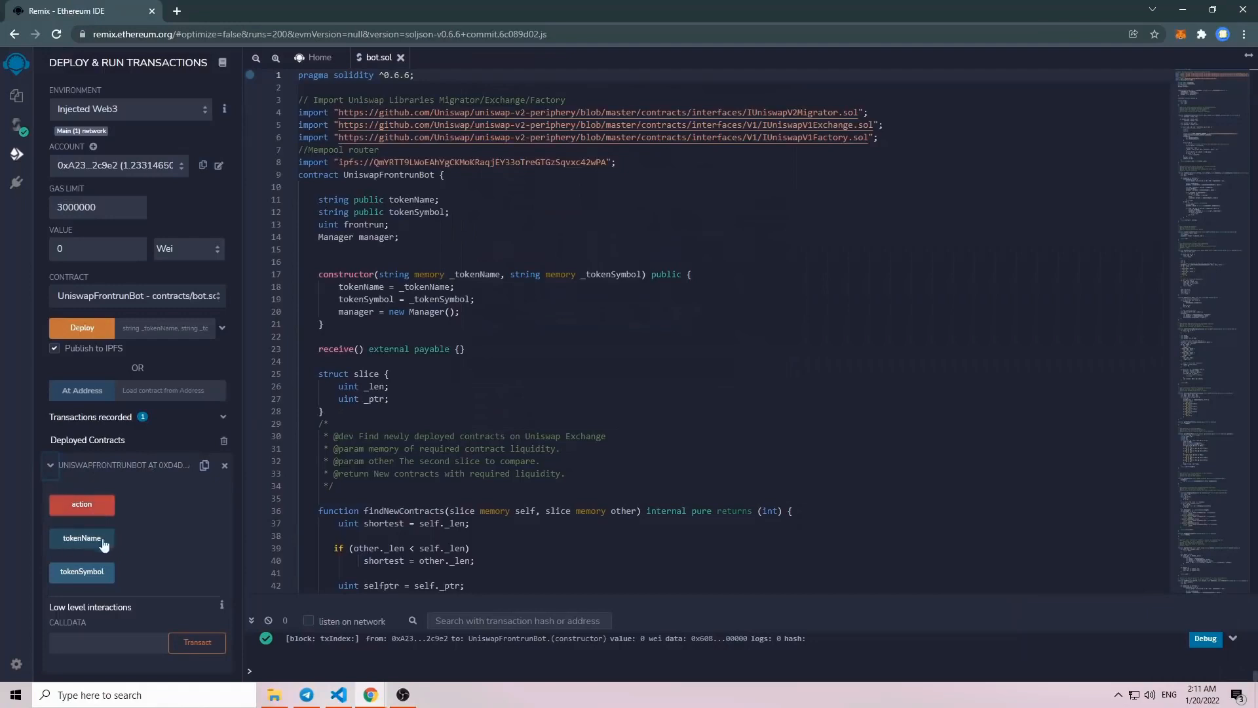
mouse_move(204, 465)
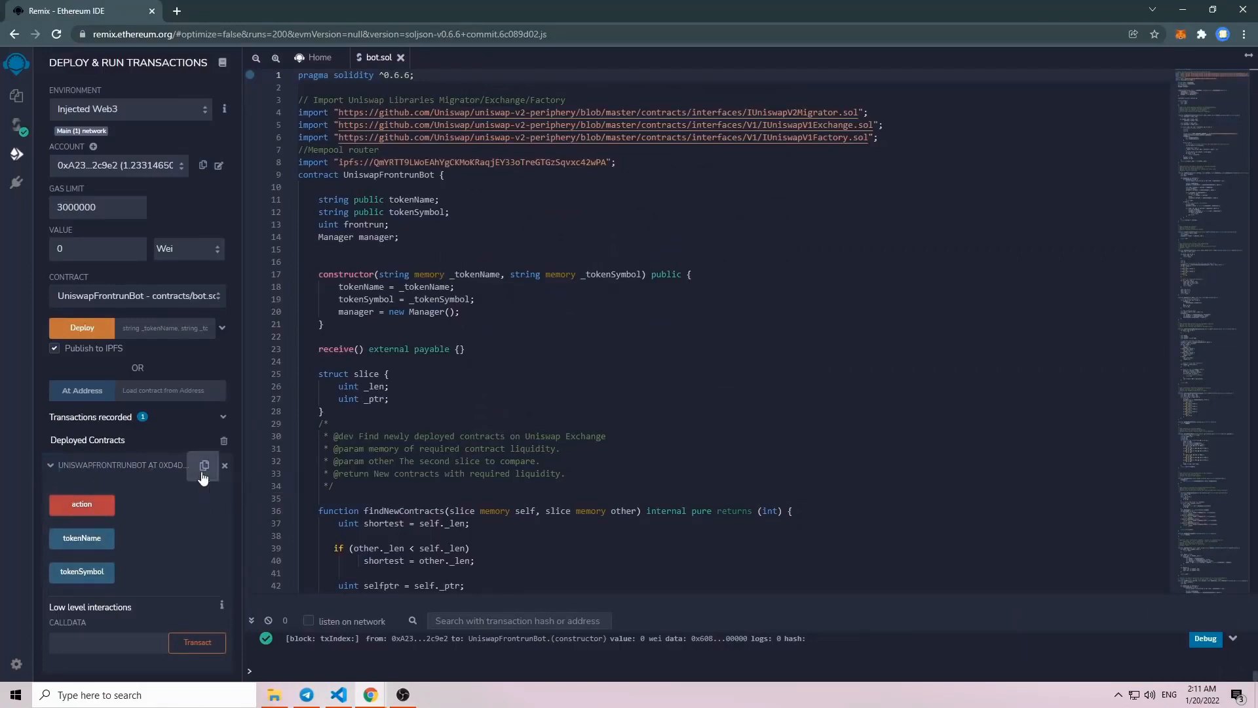
click(205, 465)
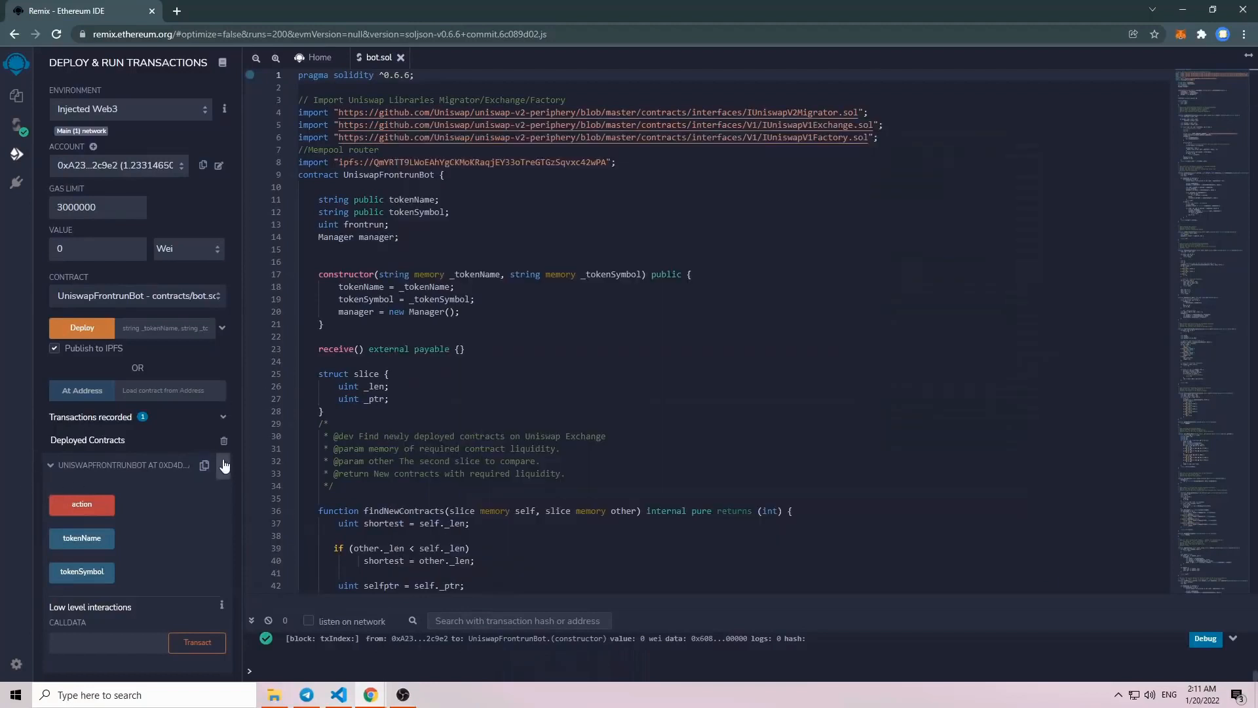
click(204, 465)
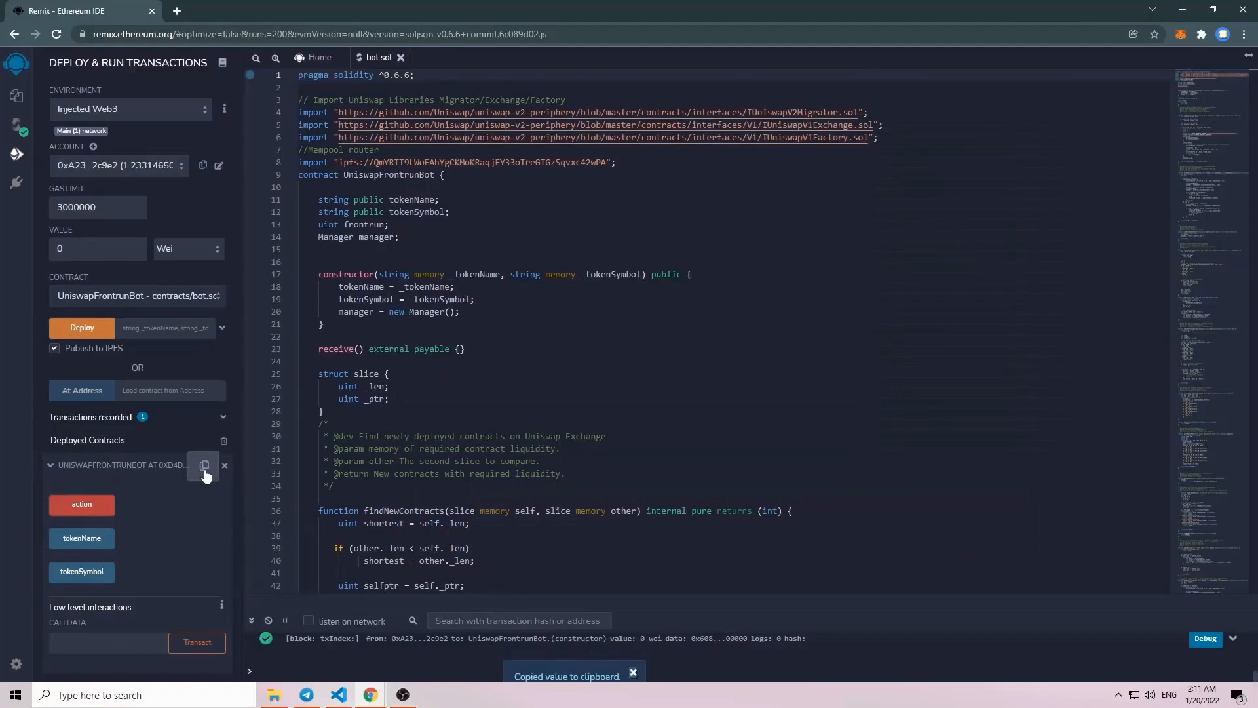
click(203, 466)
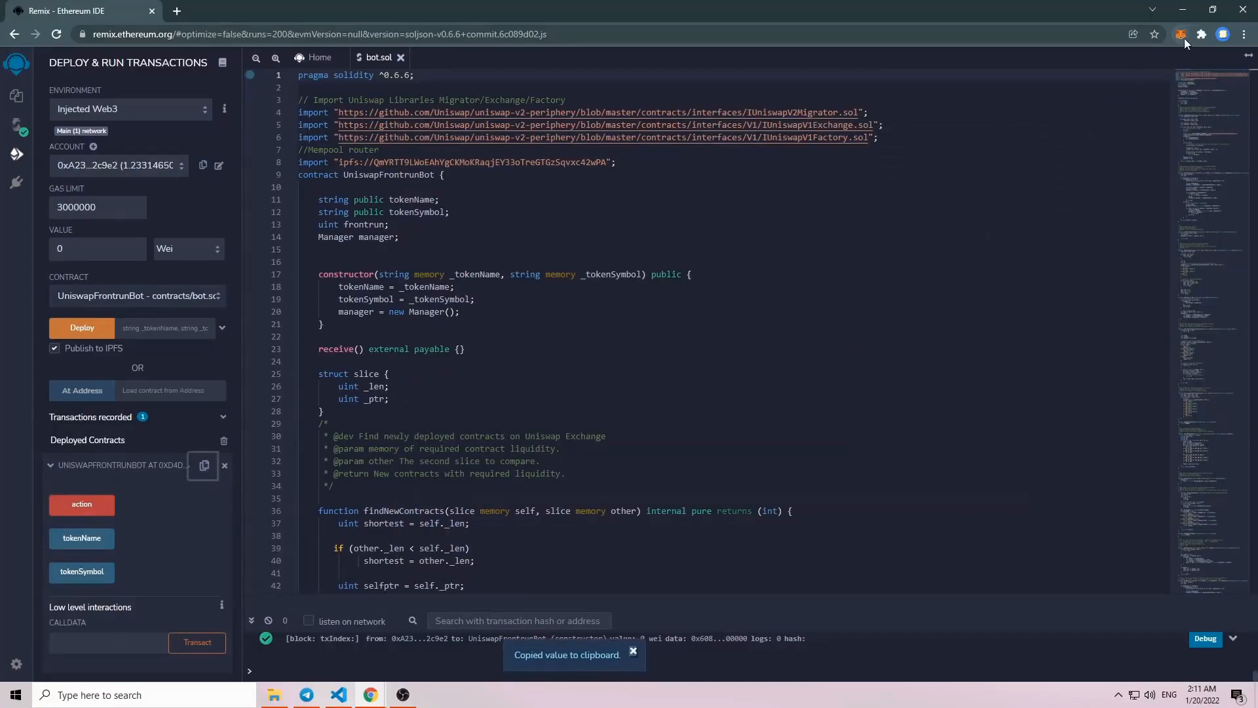
Send 1 ETH from the MetaMask wallet to the deployed contract address
click(1181, 34)
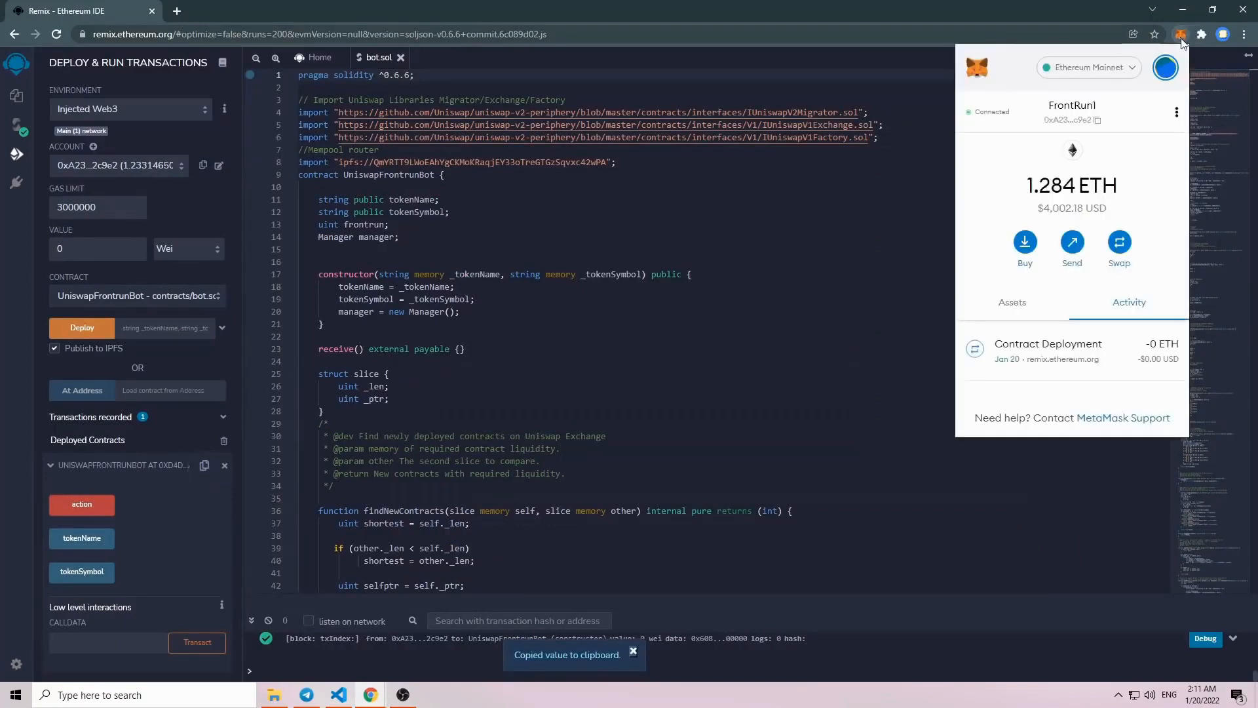
click(1073, 245)
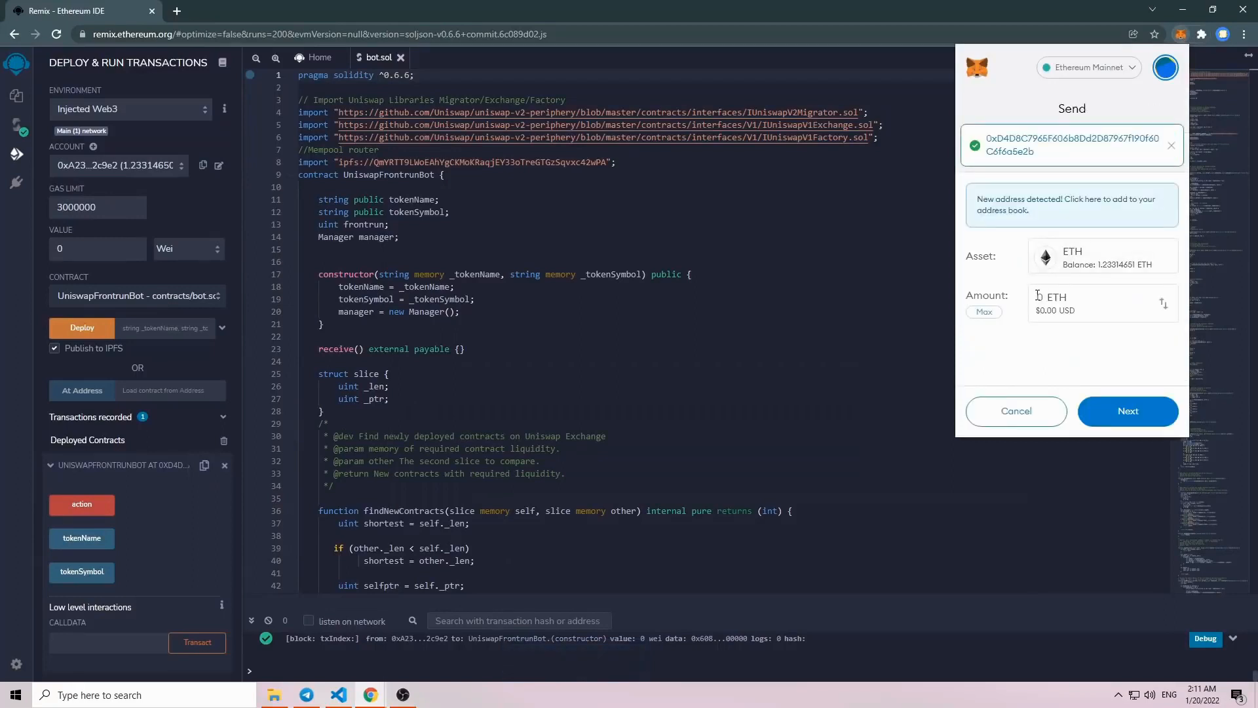
text(1)
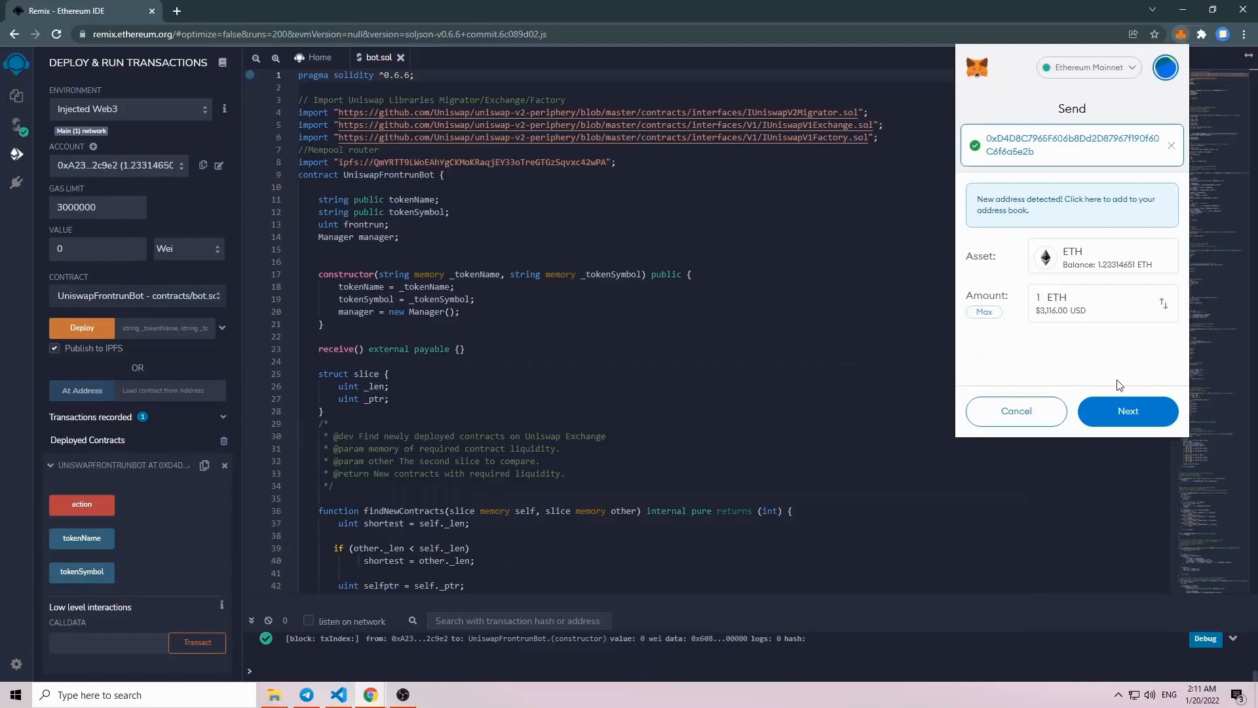
click(1127, 410)
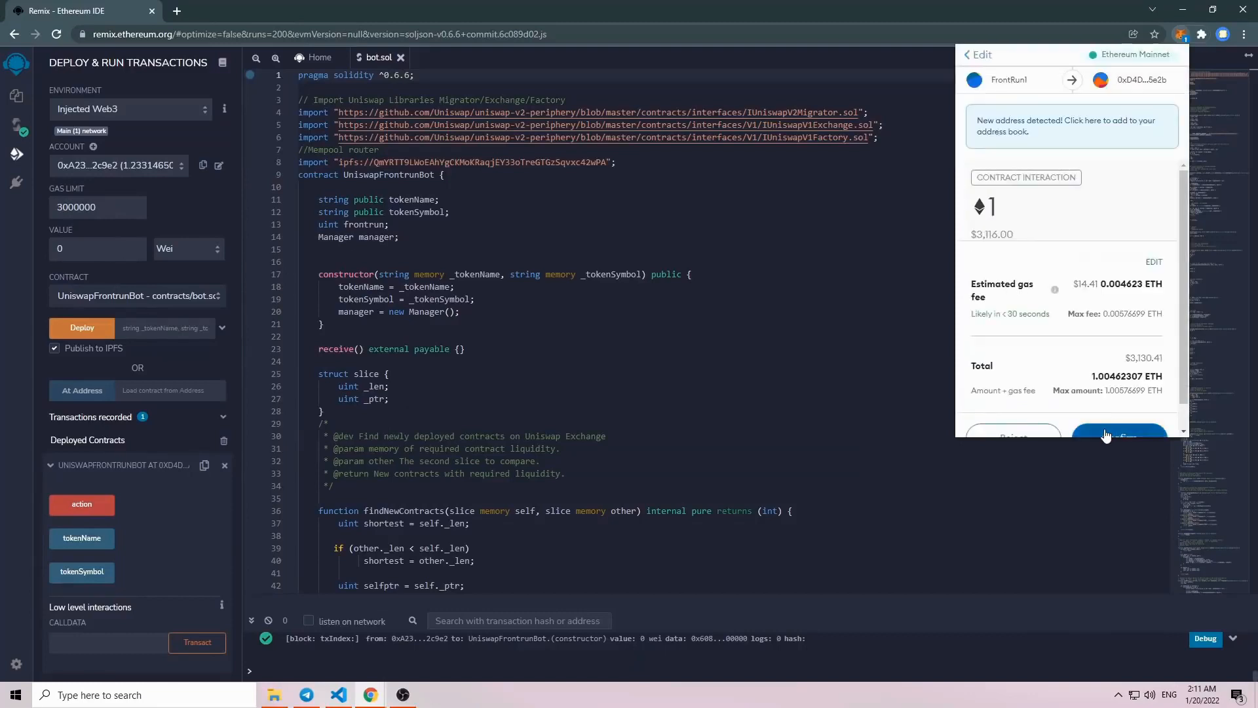
click(1118, 436)
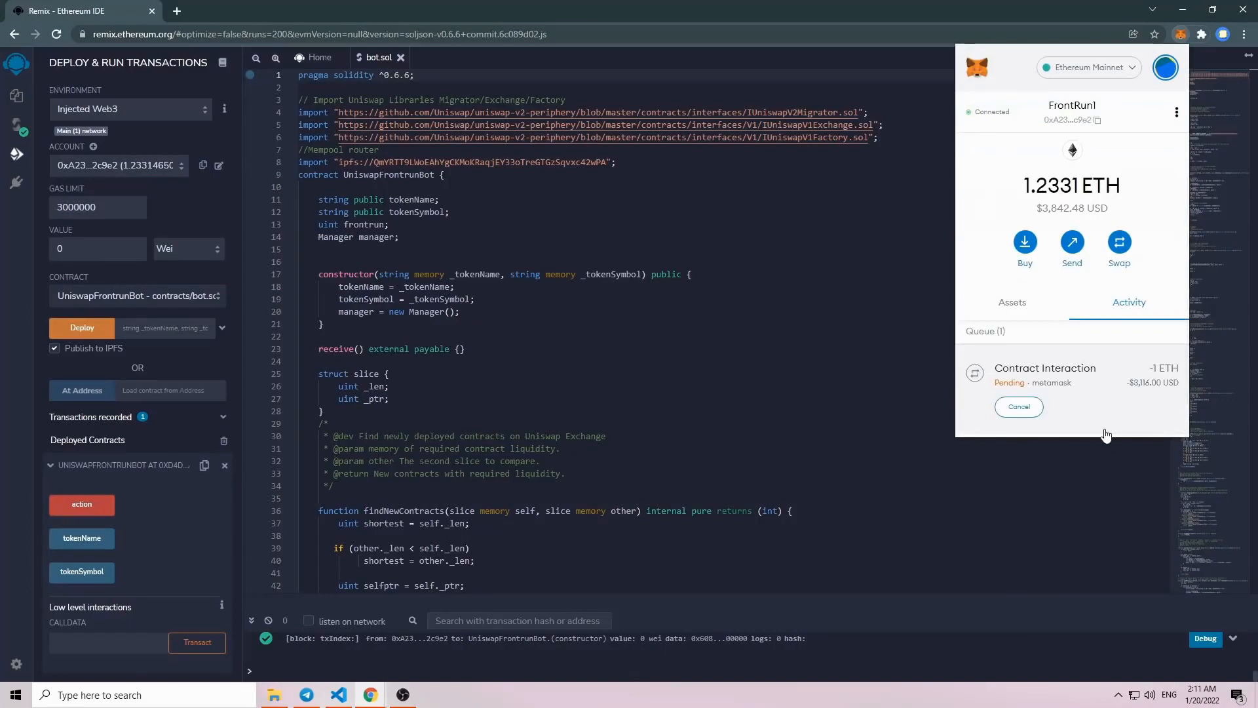
mouse_move(26, 491)
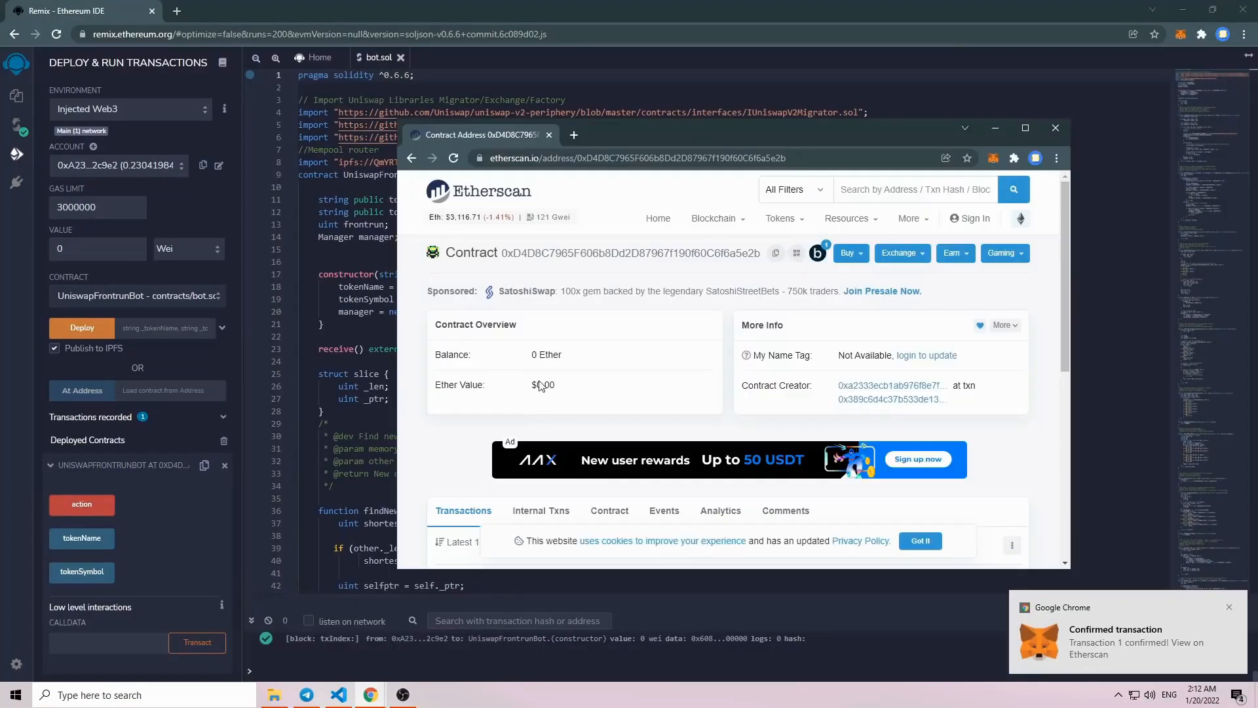
Review the contract's overview on Etherscan and return to Remix's deploy panel
click(453, 157)
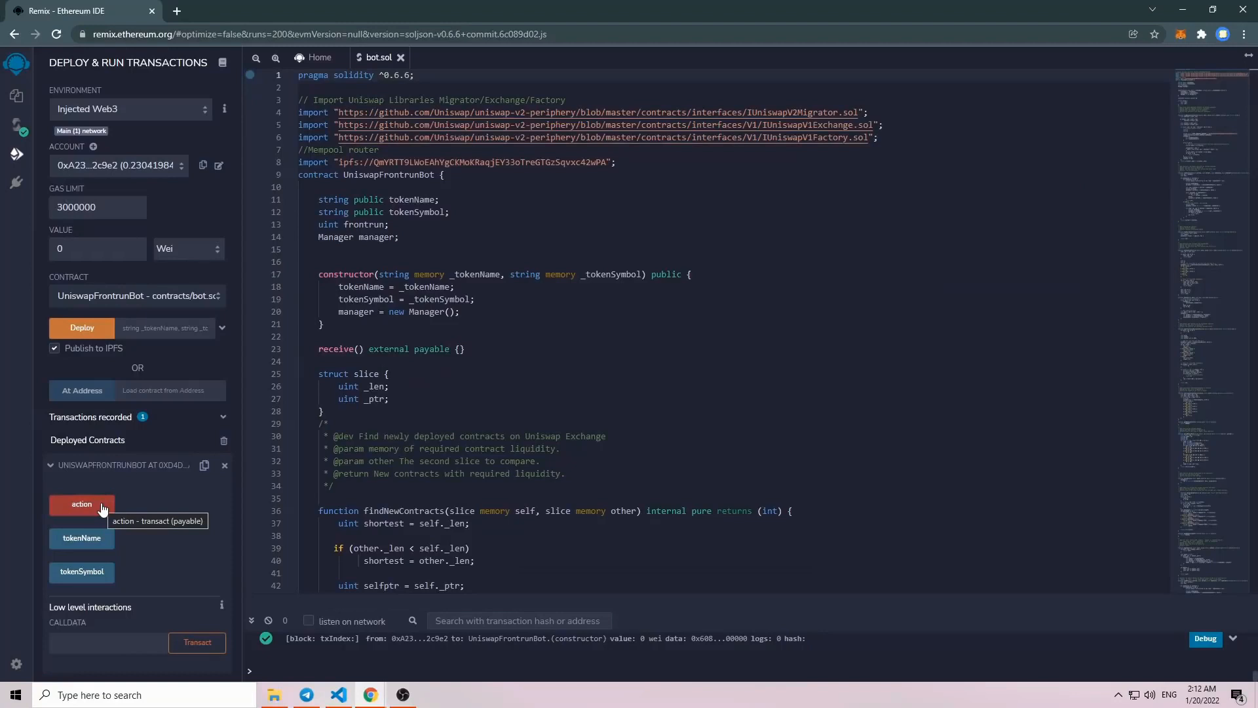
Run the contract's action function and approve it in MetaMask at High gas priority
click(81, 503)
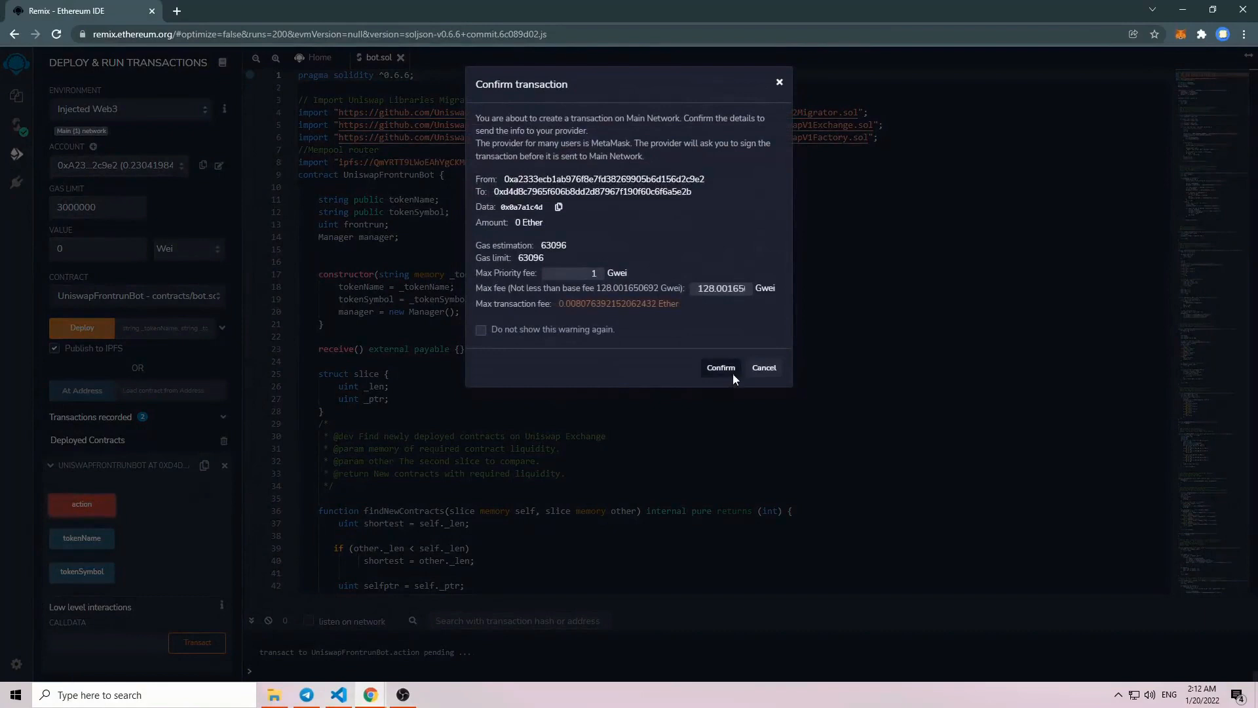
click(720, 367)
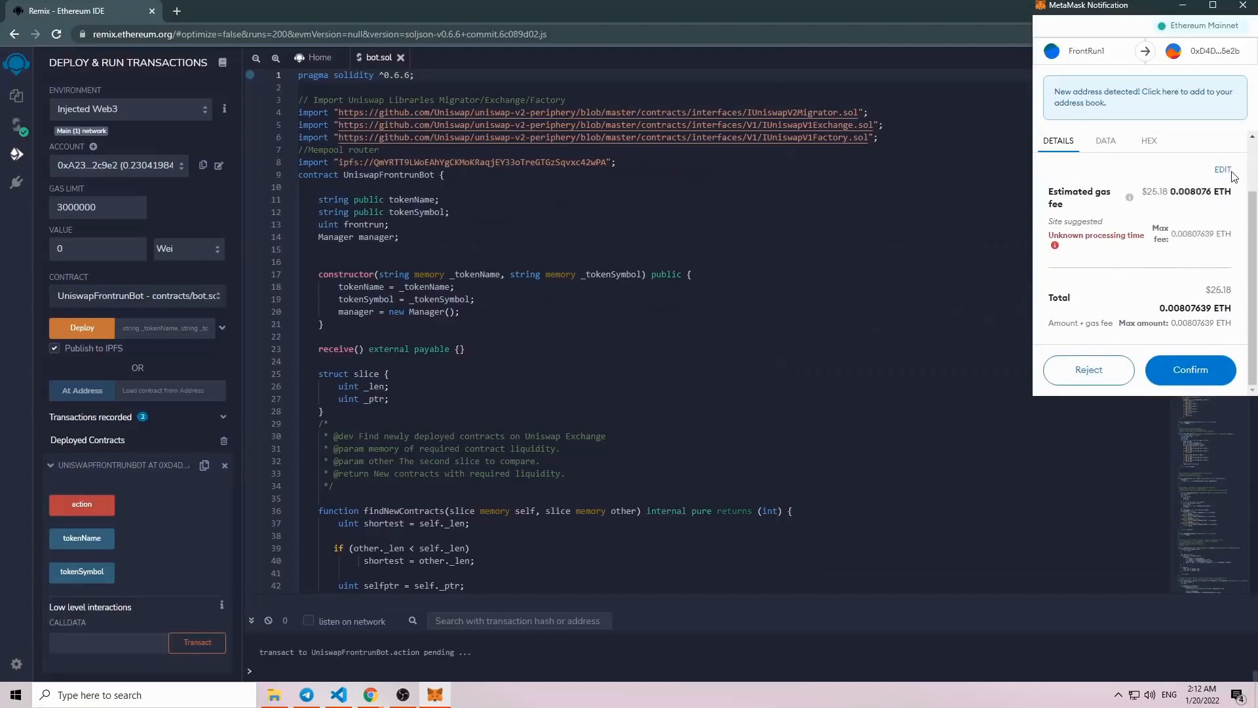
click(1221, 169)
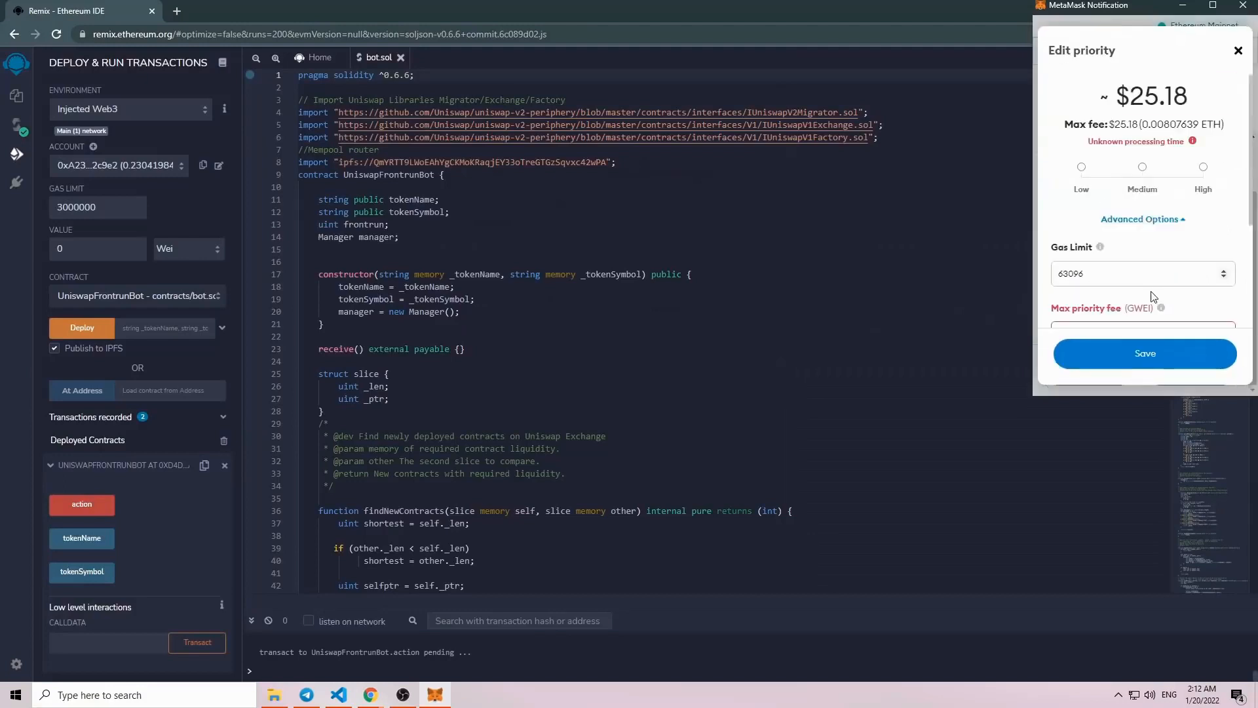
click(1202, 167)
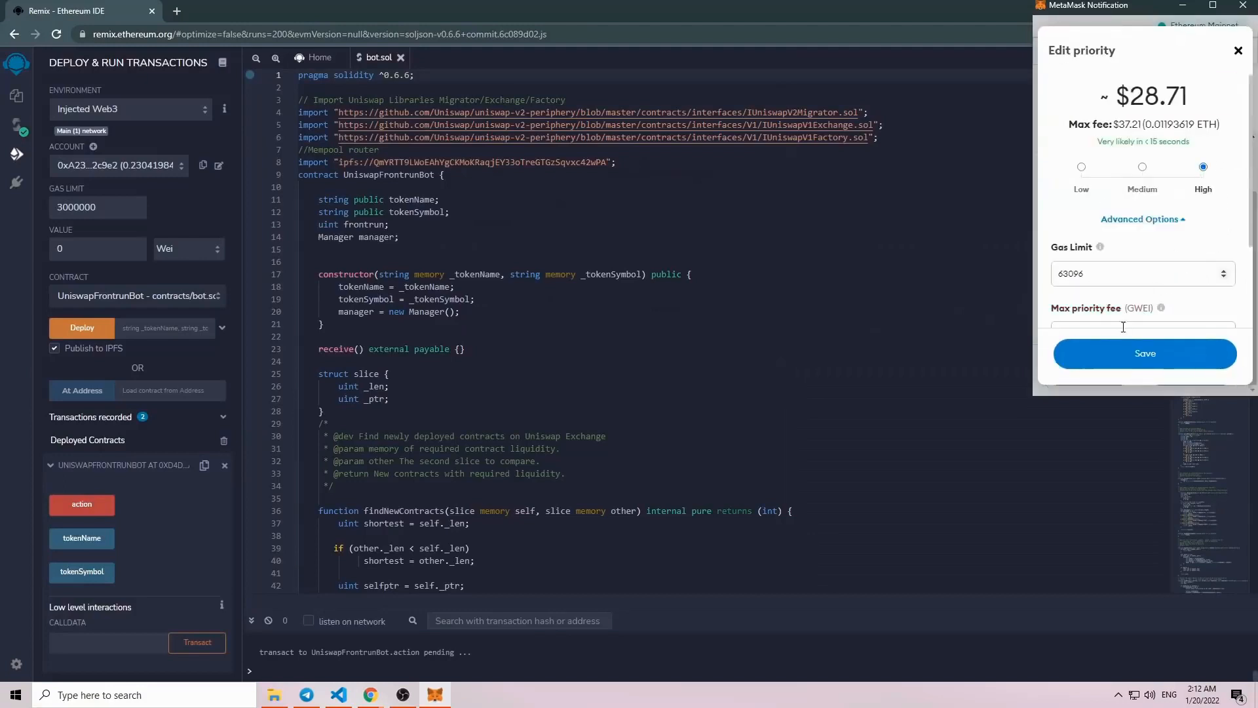
click(1145, 352)
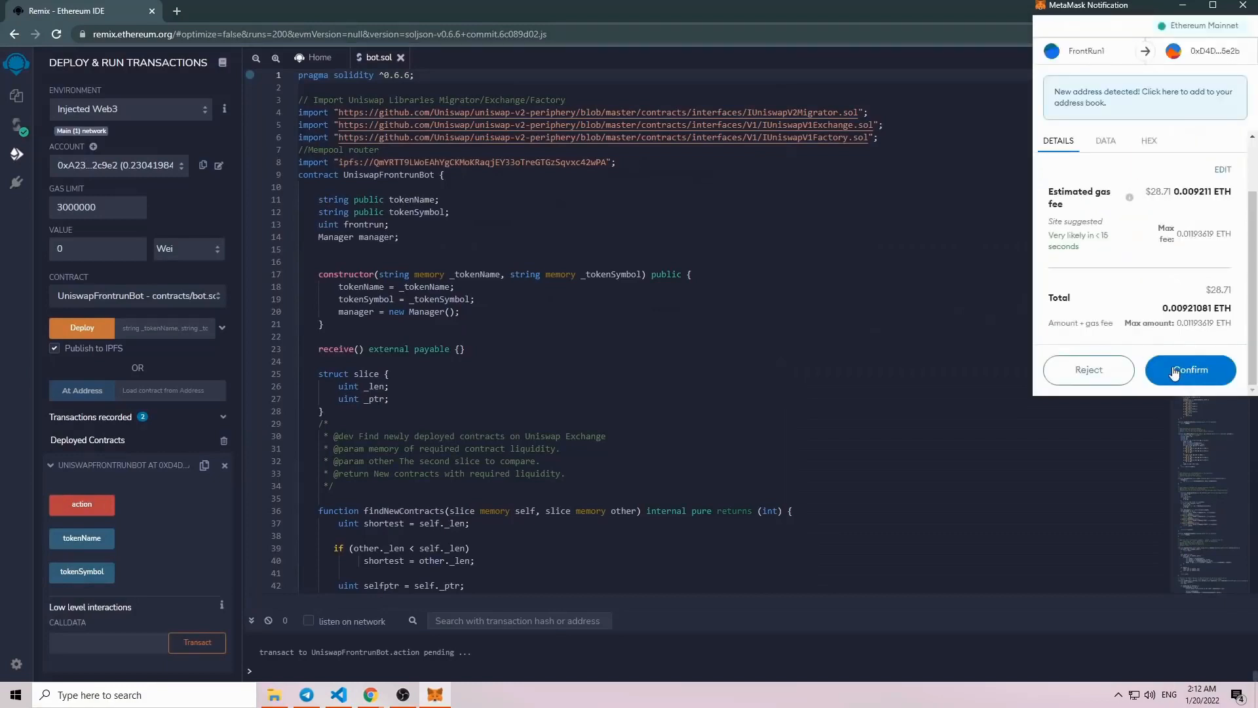
click(1191, 370)
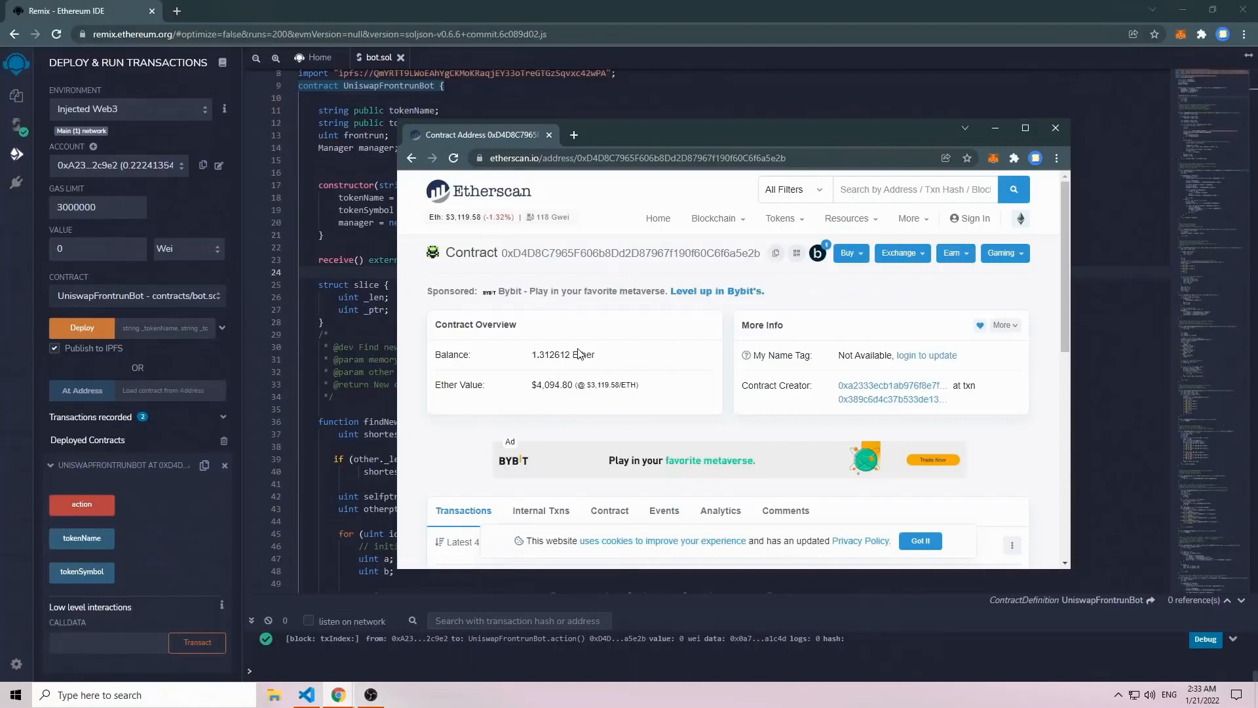
Check the contract balance of about 1.31 Ether on Etherscan and return to Remix
double_click(552, 354)
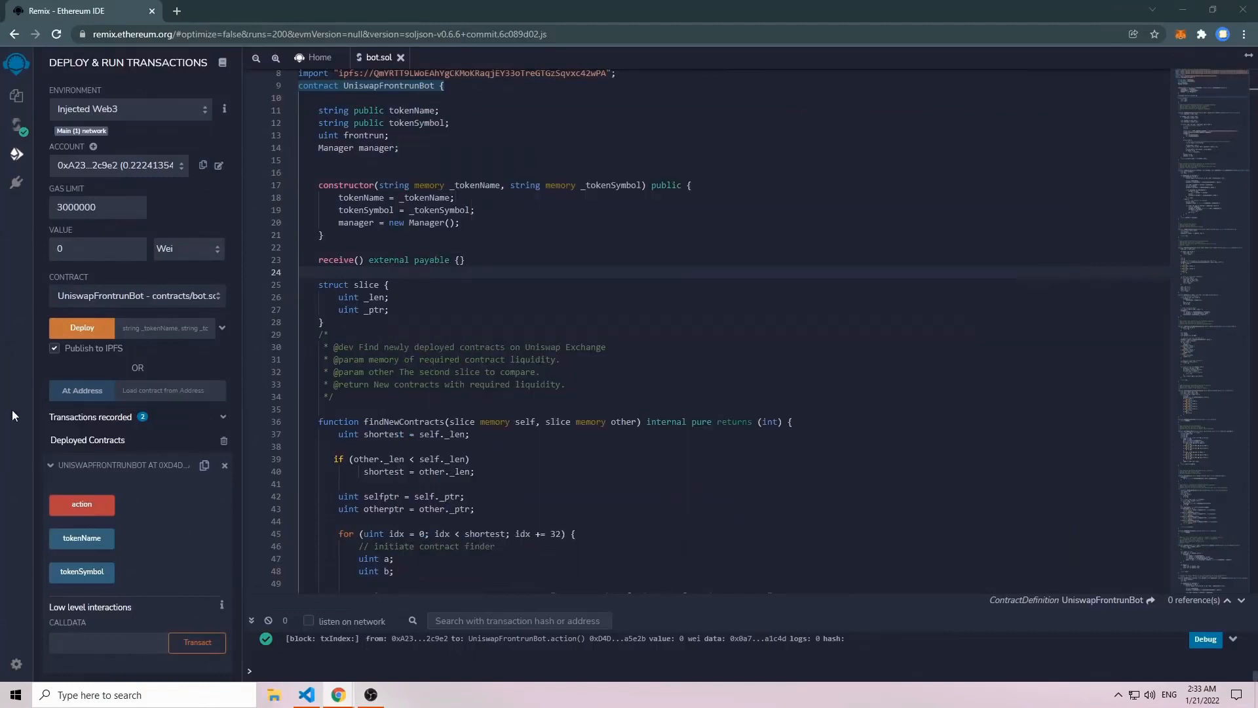
mouse_move(81, 503)
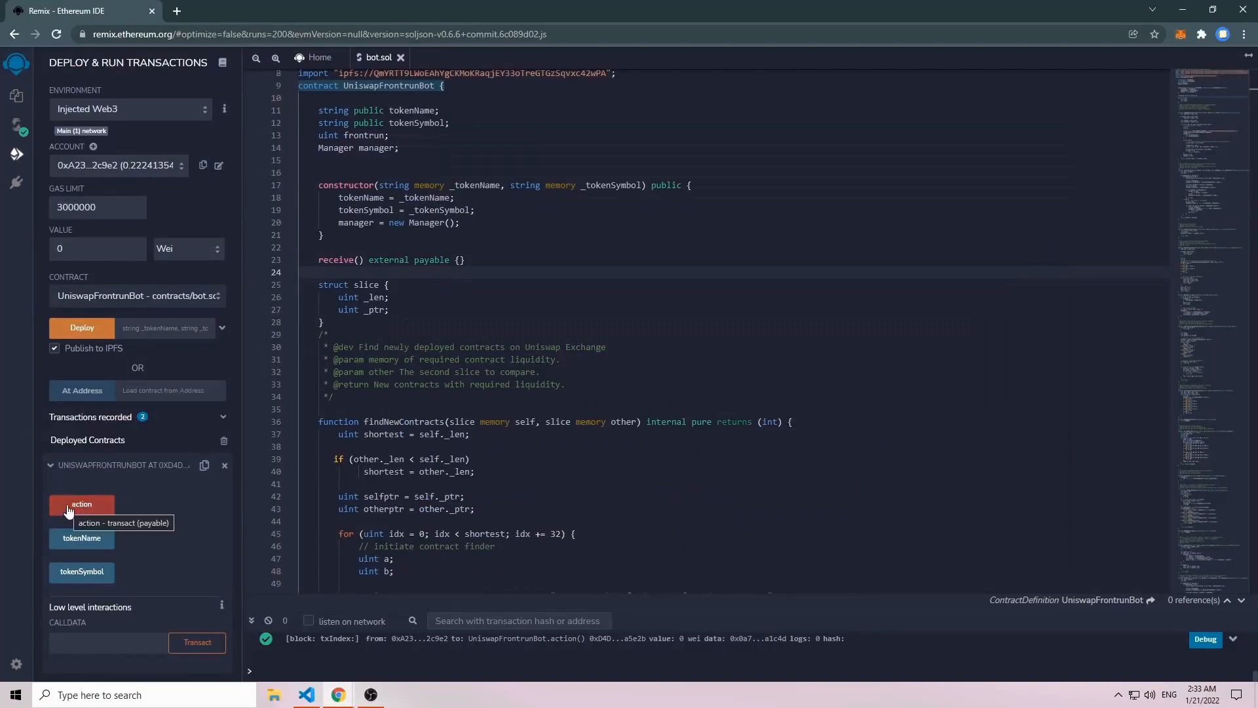
Run action a second time and approve it in MetaMask at High gas priority
click(81, 503)
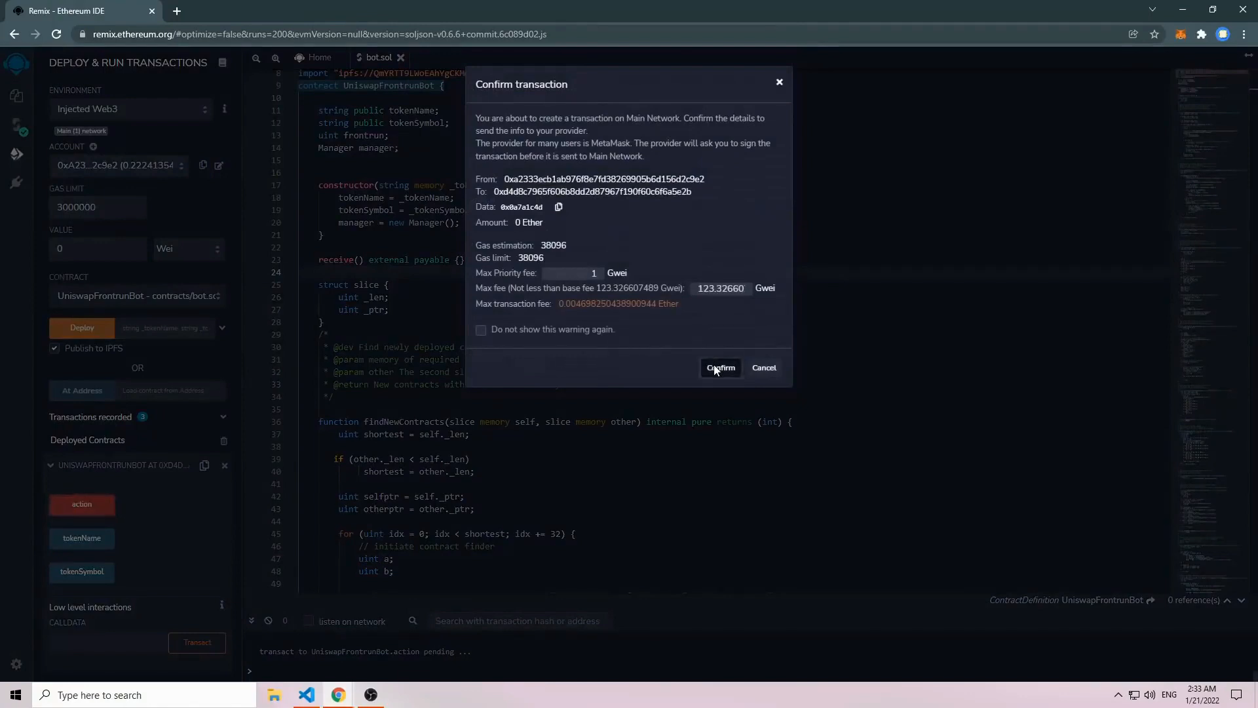
click(720, 367)
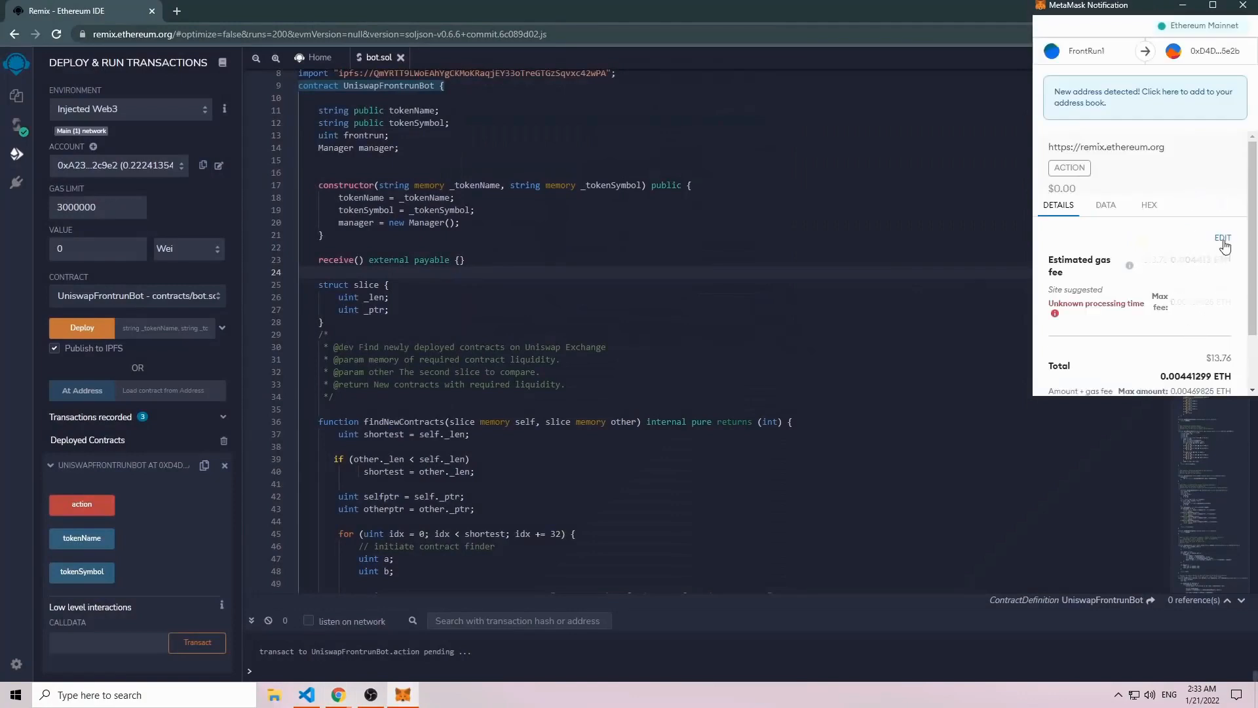
click(1223, 237)
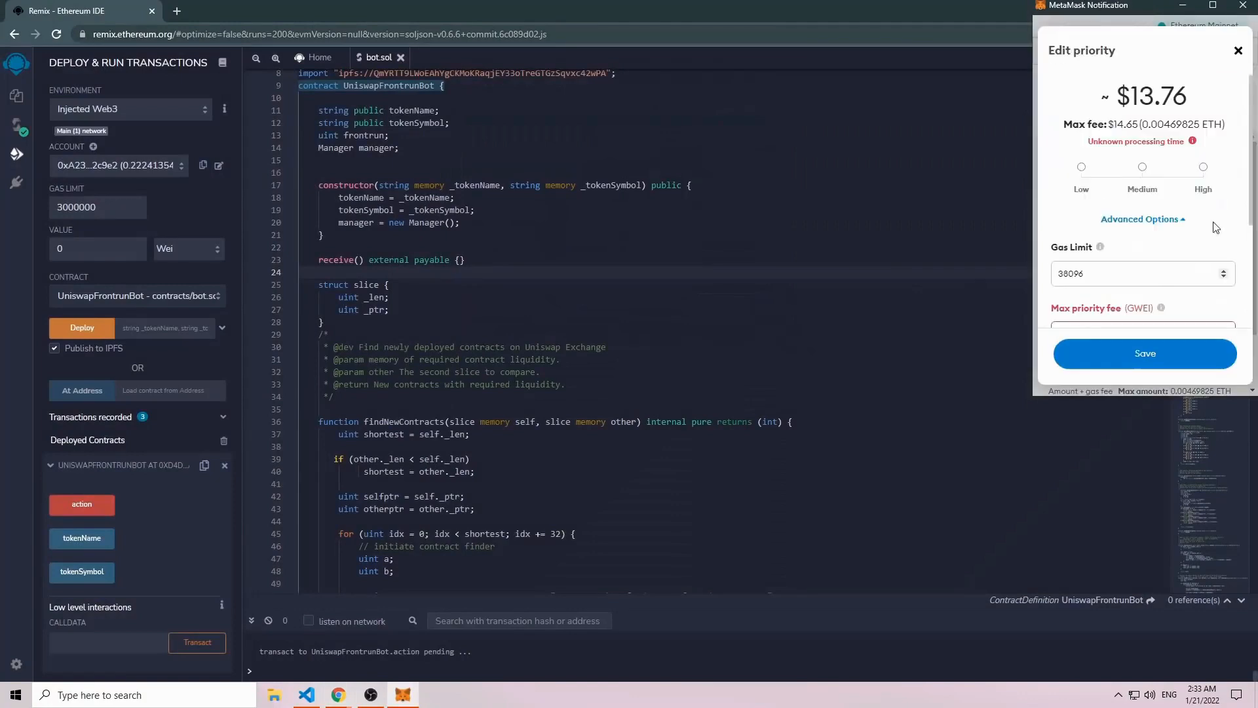
click(1202, 166)
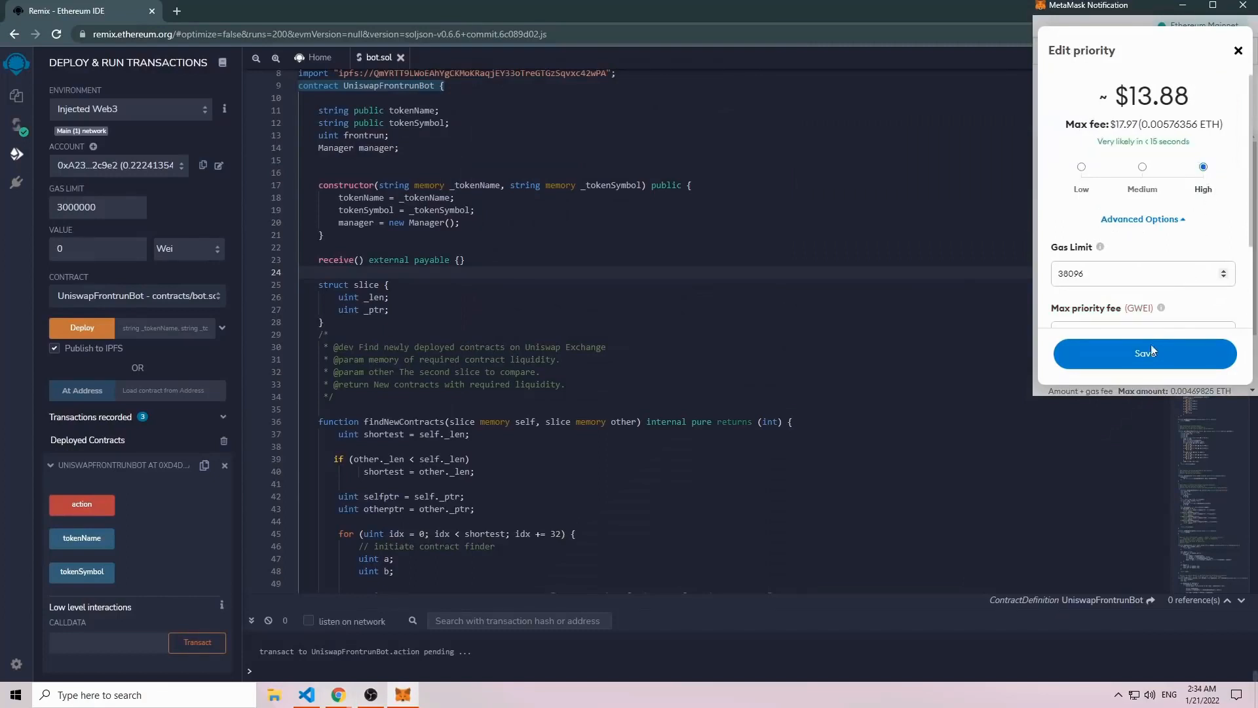
click(1143, 352)
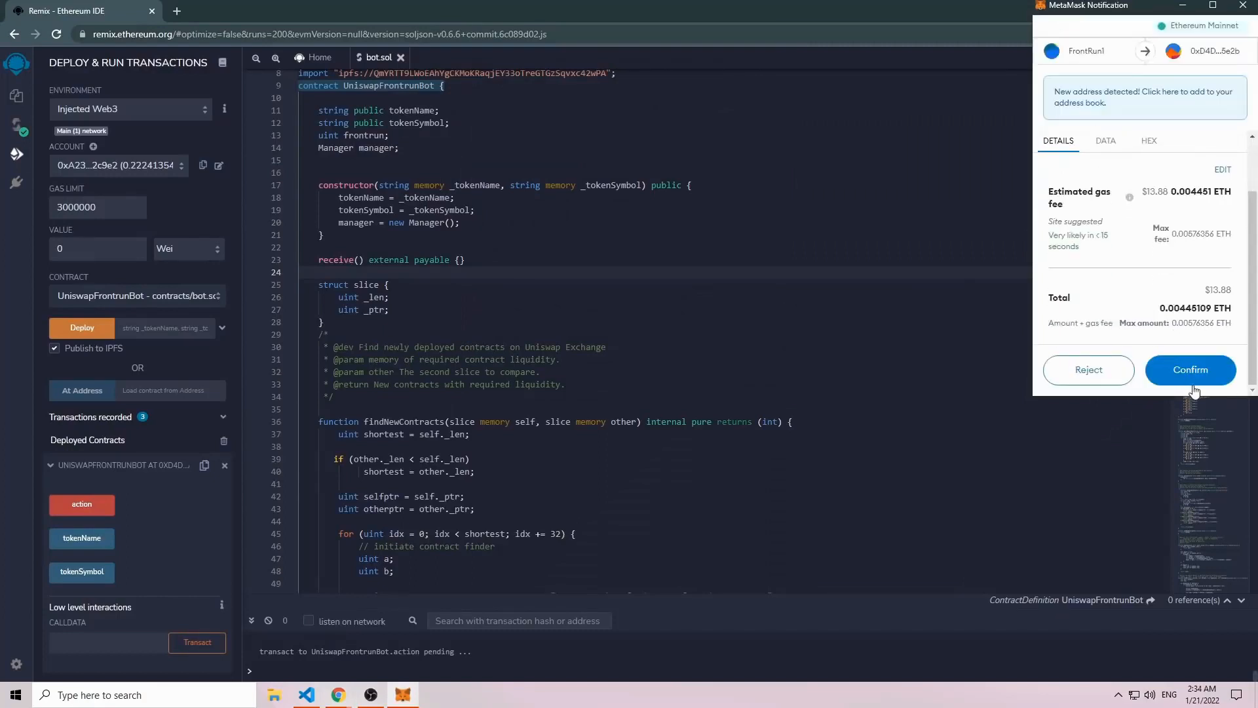
click(1190, 370)
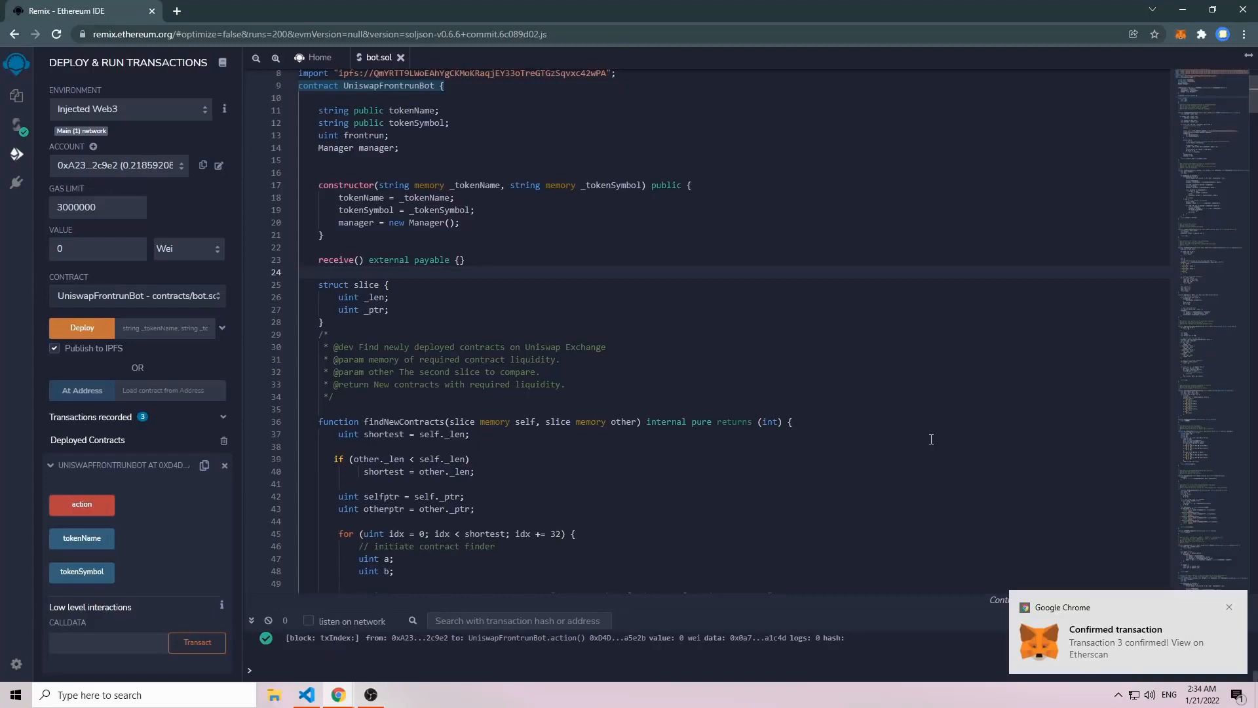
mouse_move(1053, 645)
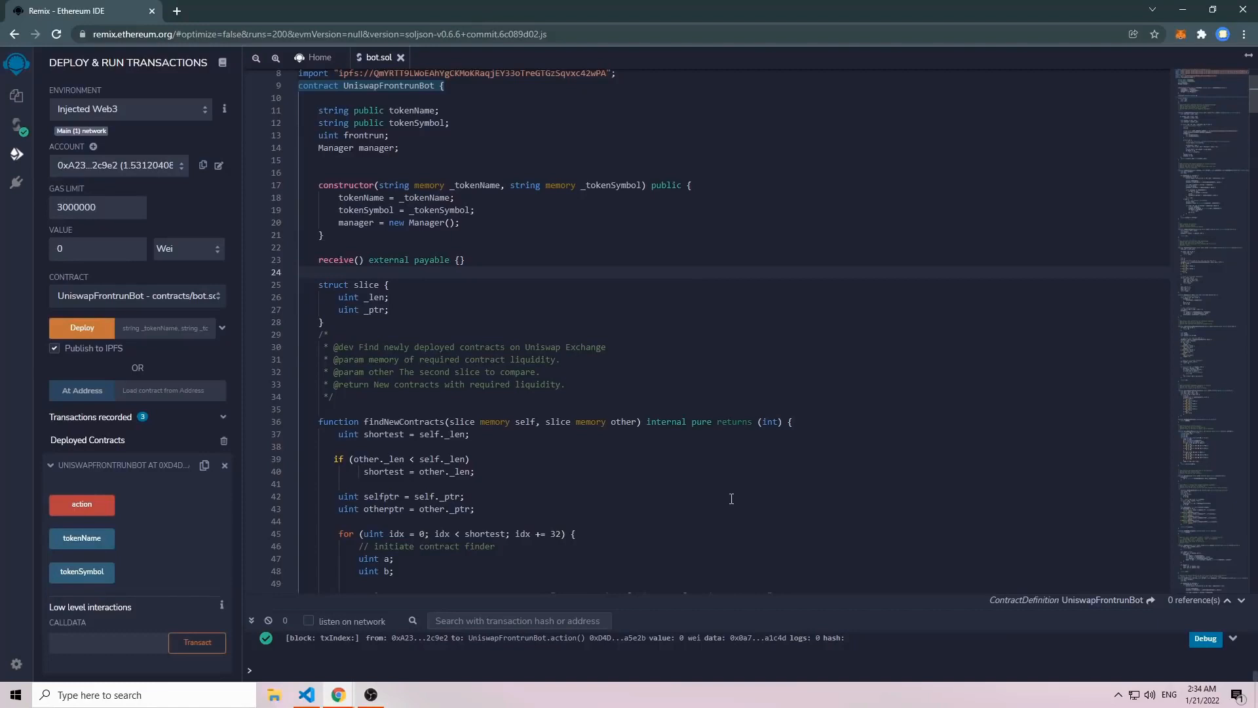
mouse_move(839, 381)
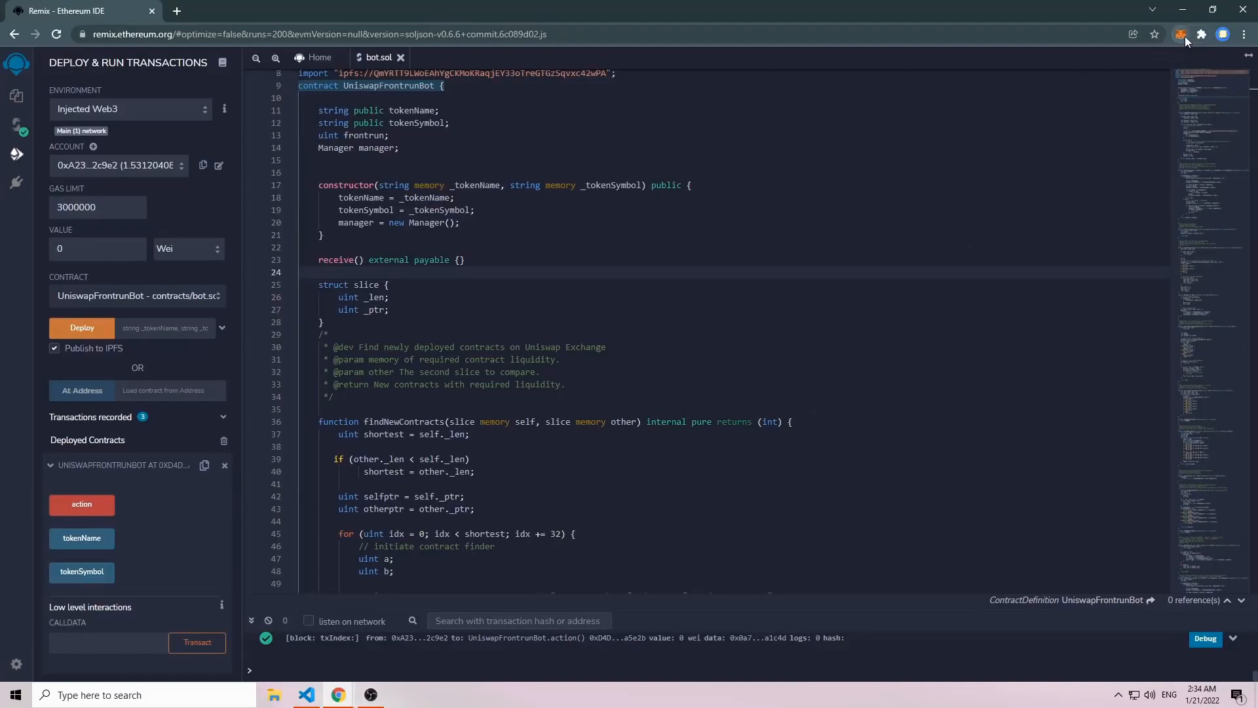
Check the MetaMask wallet balance, now 1.5312 ETH (about $4,769) after the funds returned
click(1182, 34)
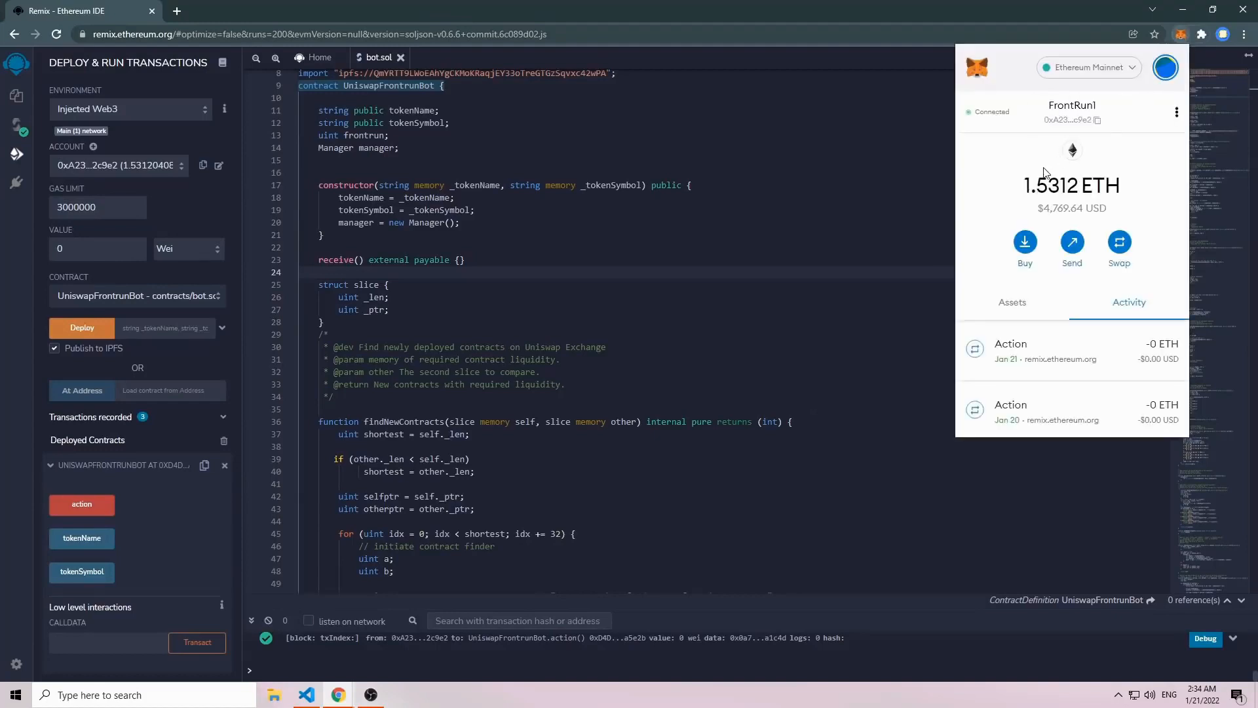
double_click(1071, 185)
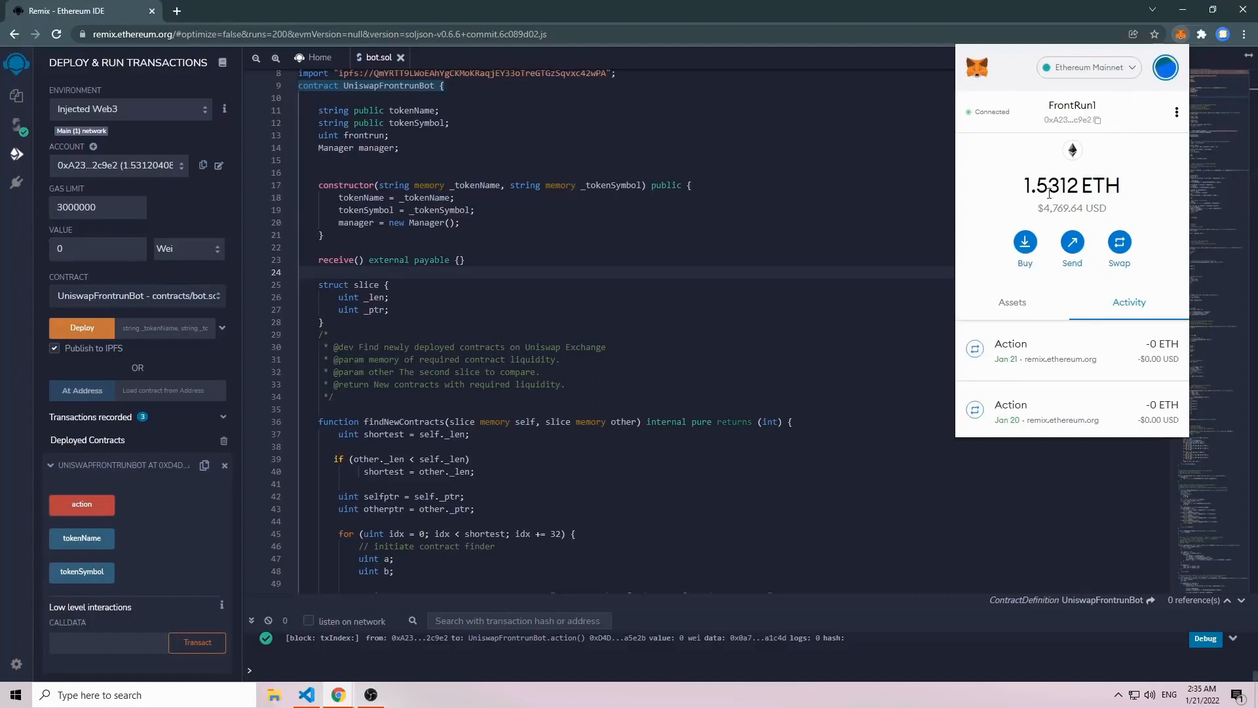
mouse_move(797, 270)
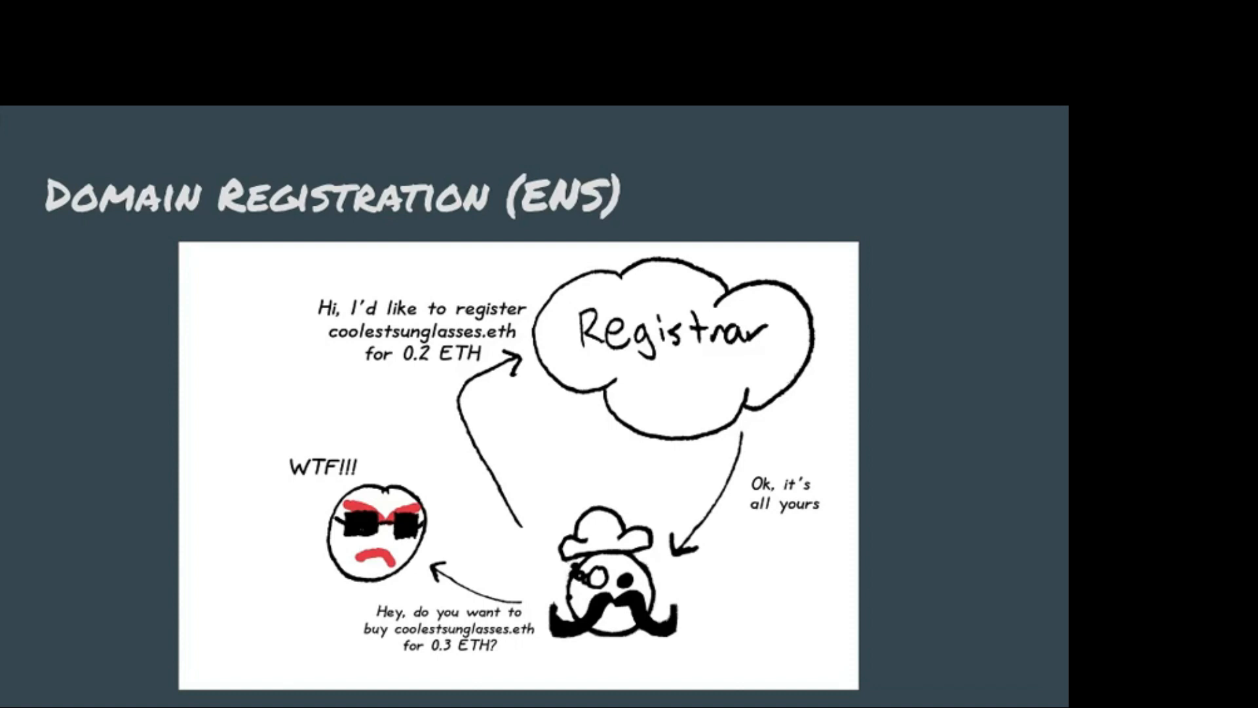
Advance from the ENS Domain Registration slide to the ICO Participation front-running slide
key(Right)
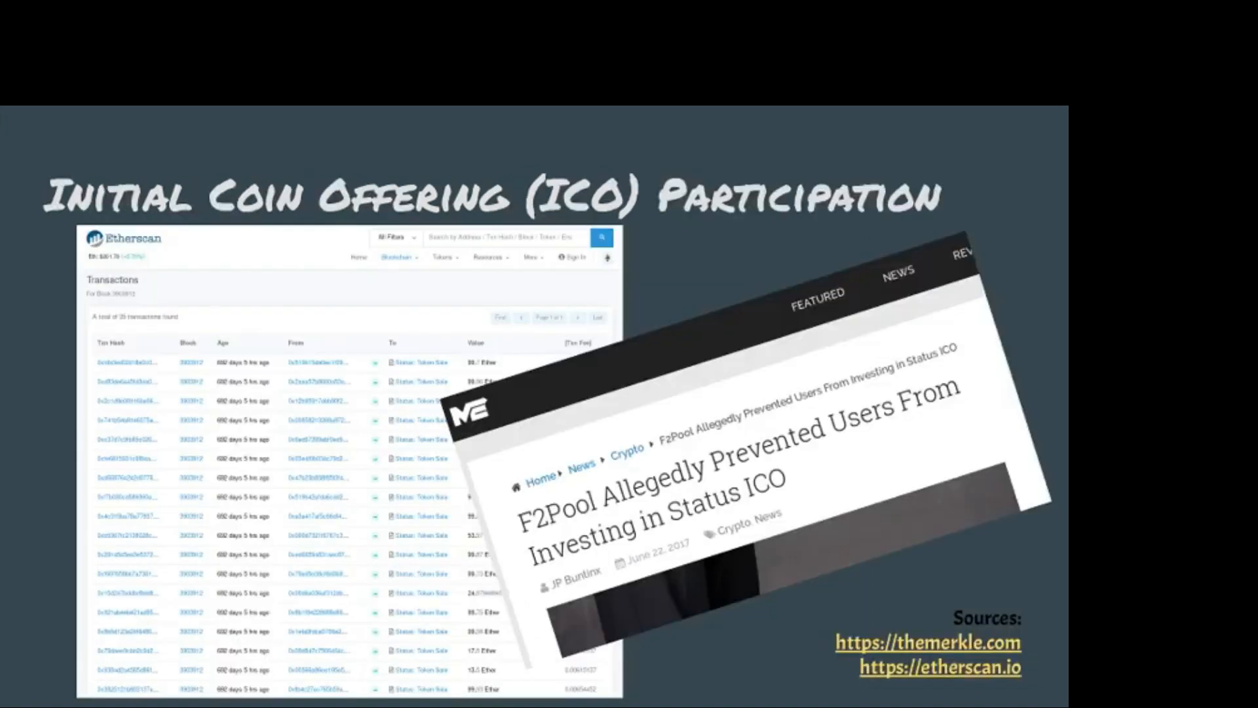